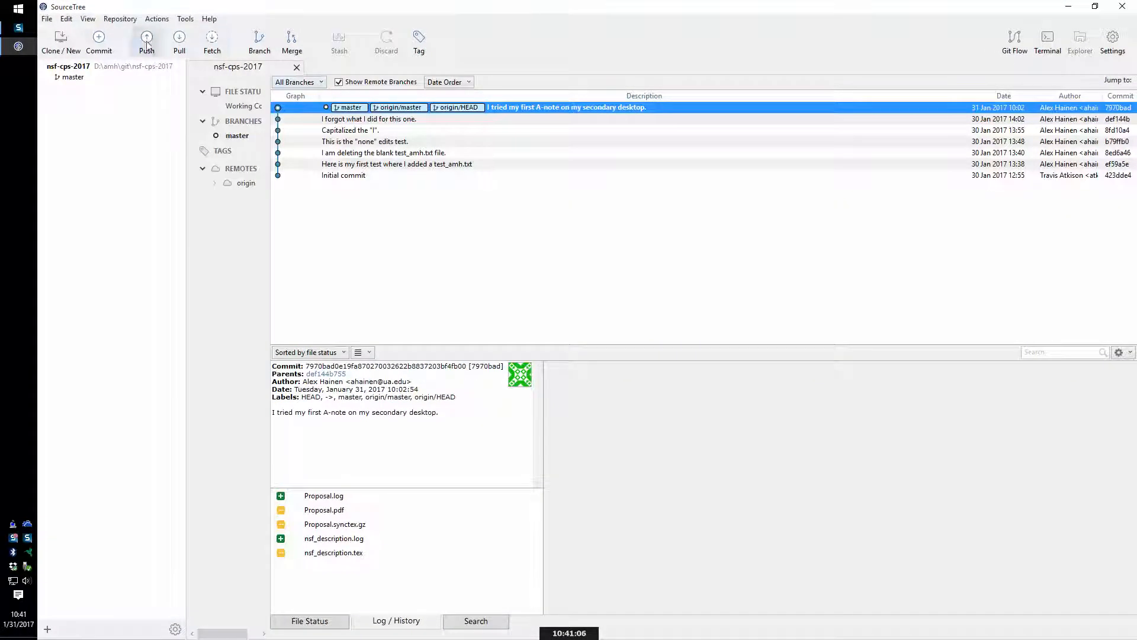
- Fetch and pull the two newer origin commits into master, then open nsf-cps-2017's Proposal.tex
left_click(211, 41)
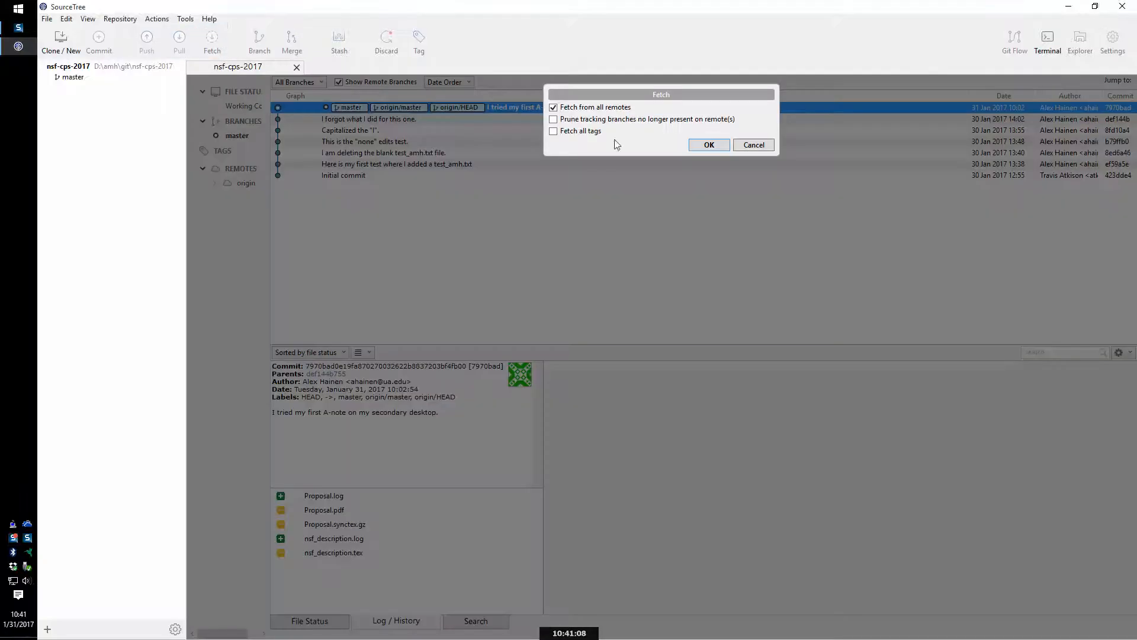
left_click(708, 145)
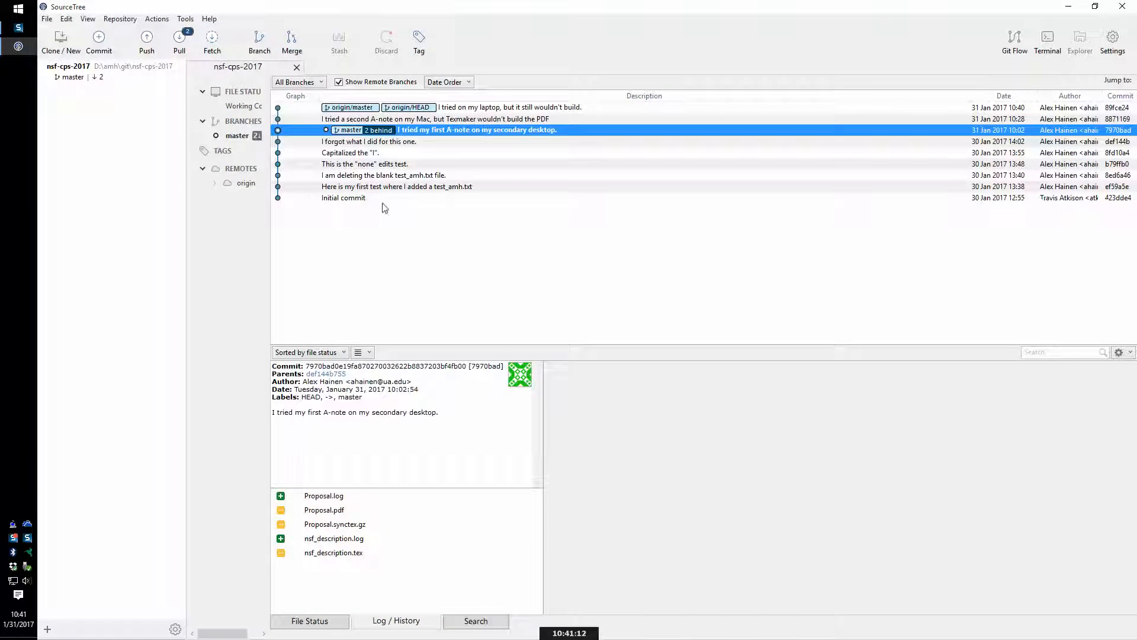
left_click(178, 41)
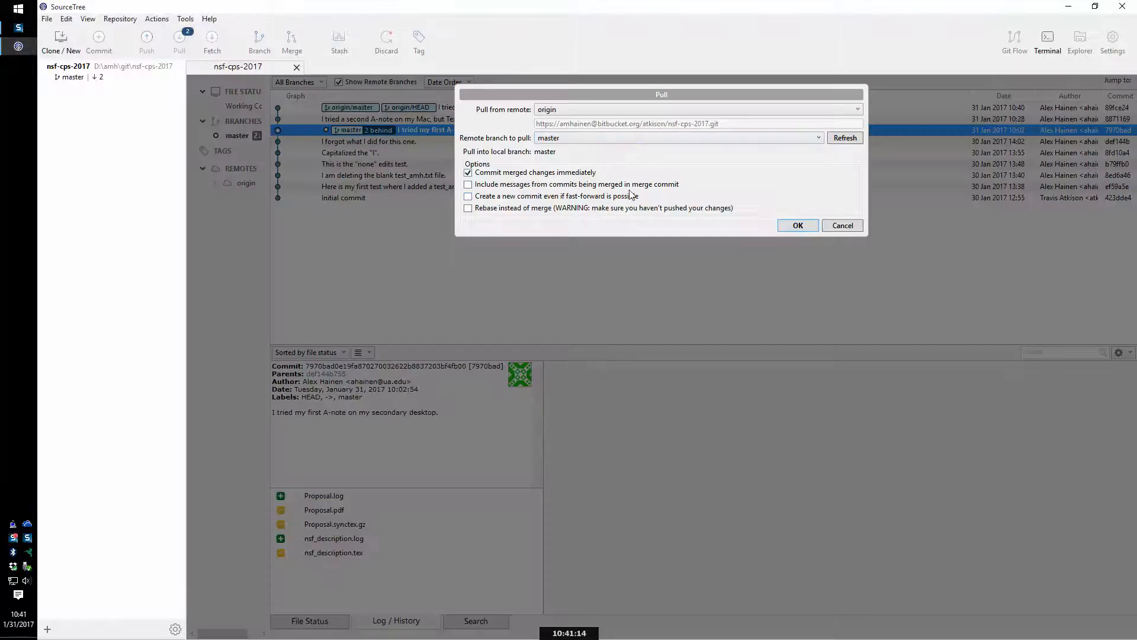
left_click(797, 225)
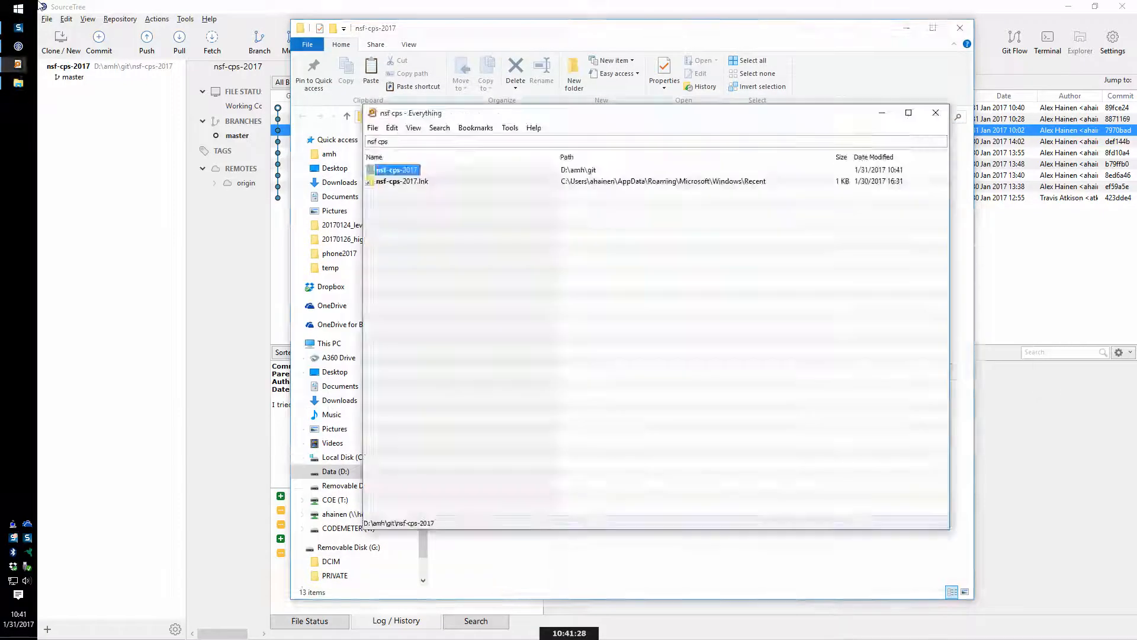
double_click(396, 170)
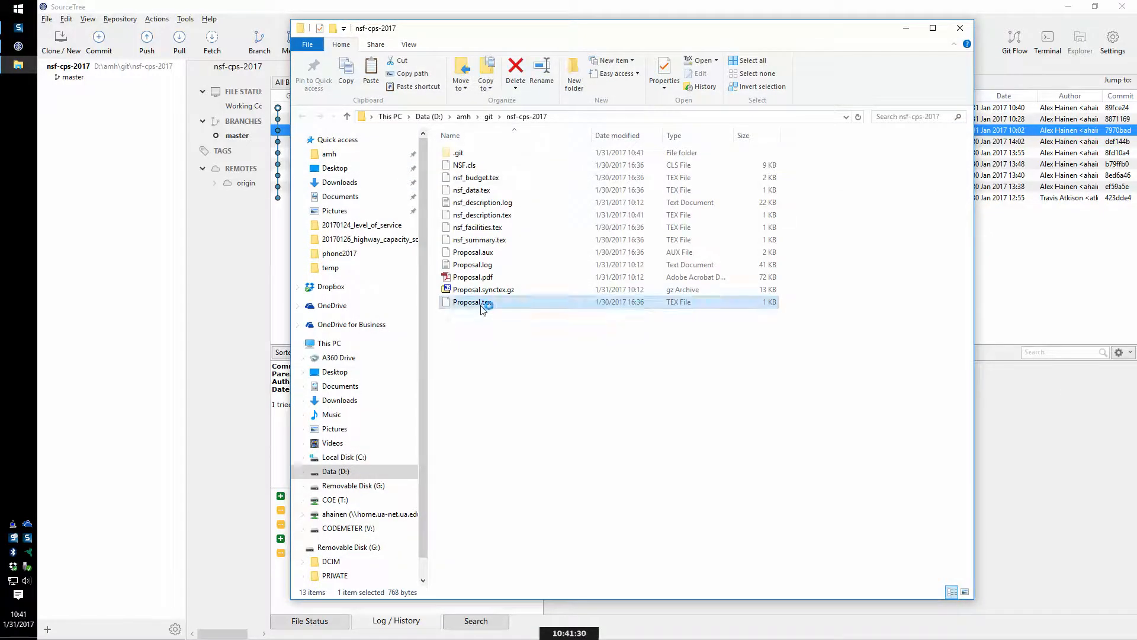
double_click(471, 301)
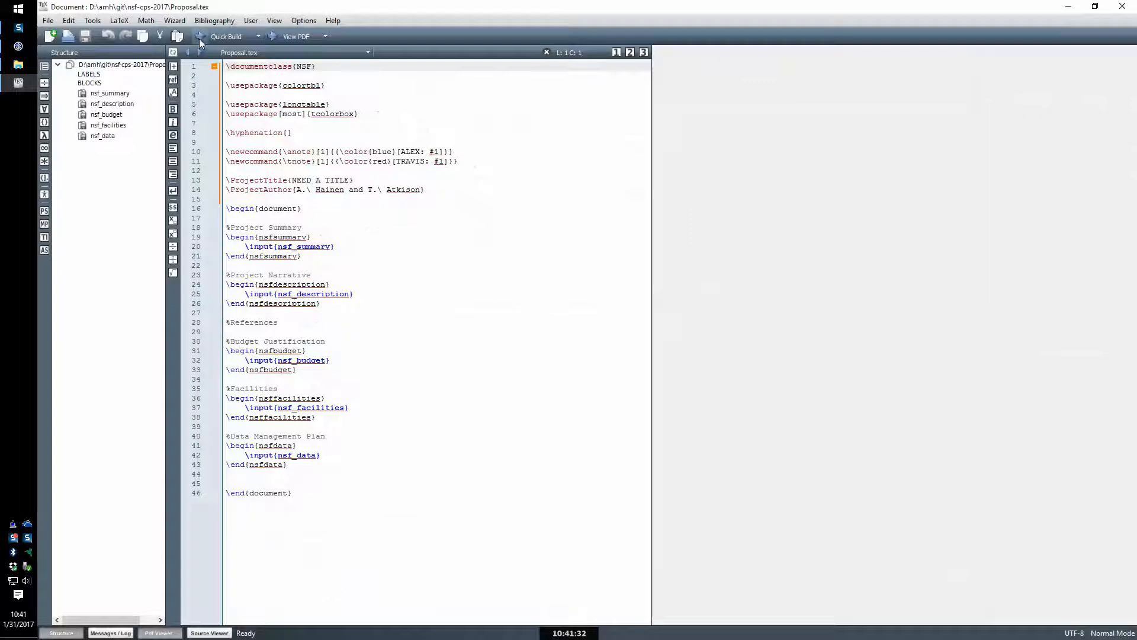
- Compile Proposal.tex and scroll through the rendered PDF in the built-in viewer
left_click(226, 36)
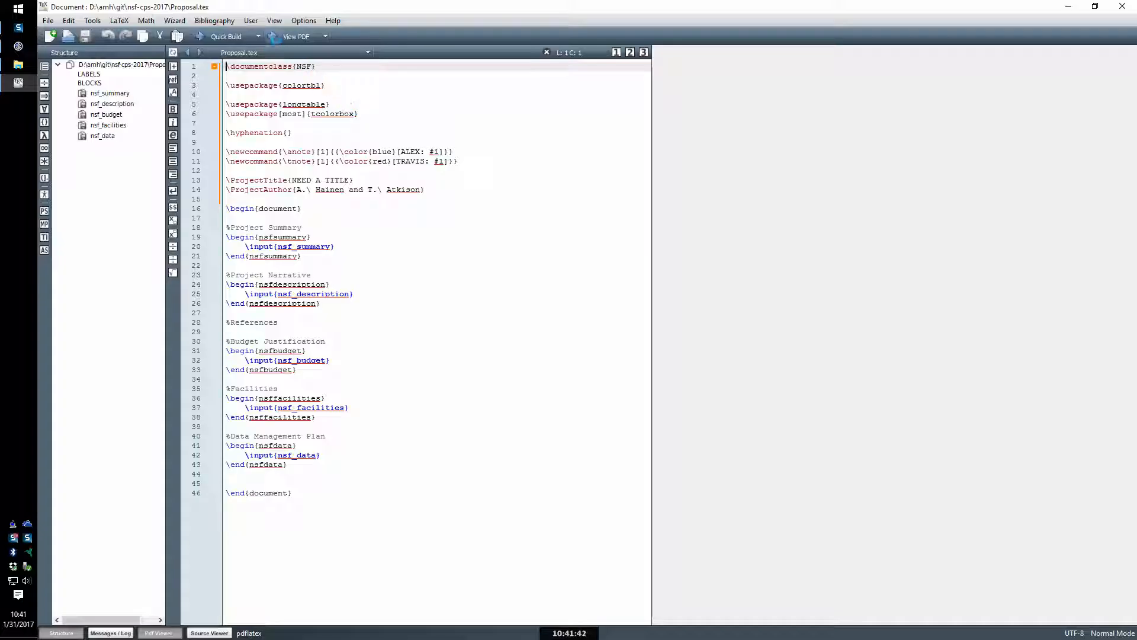
mouse_move(297, 36)
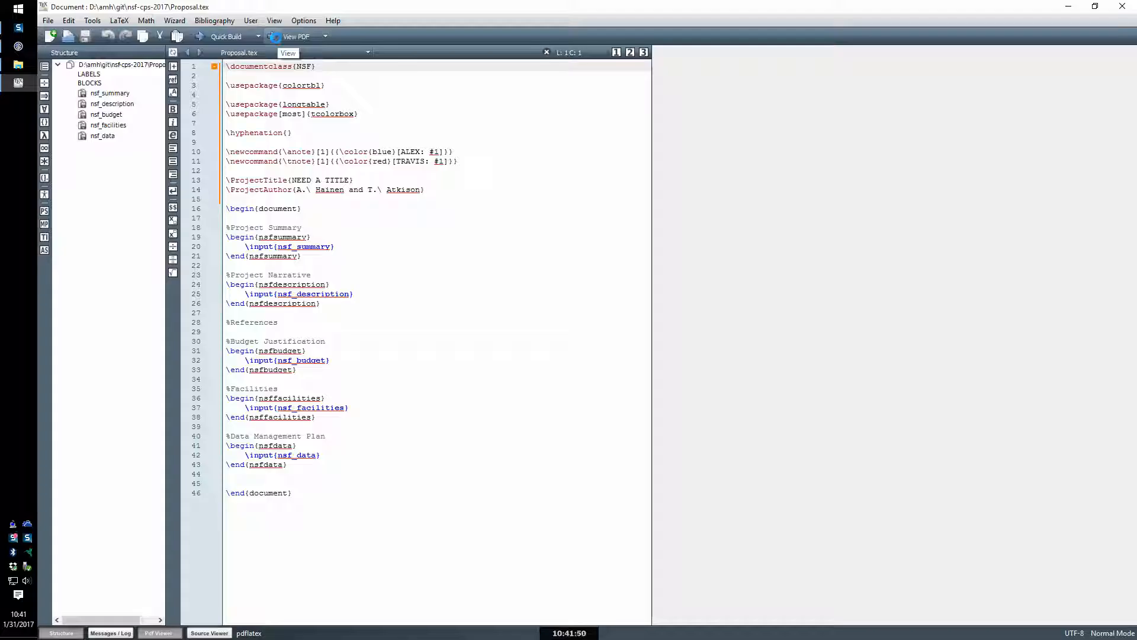
left_click(296, 36)
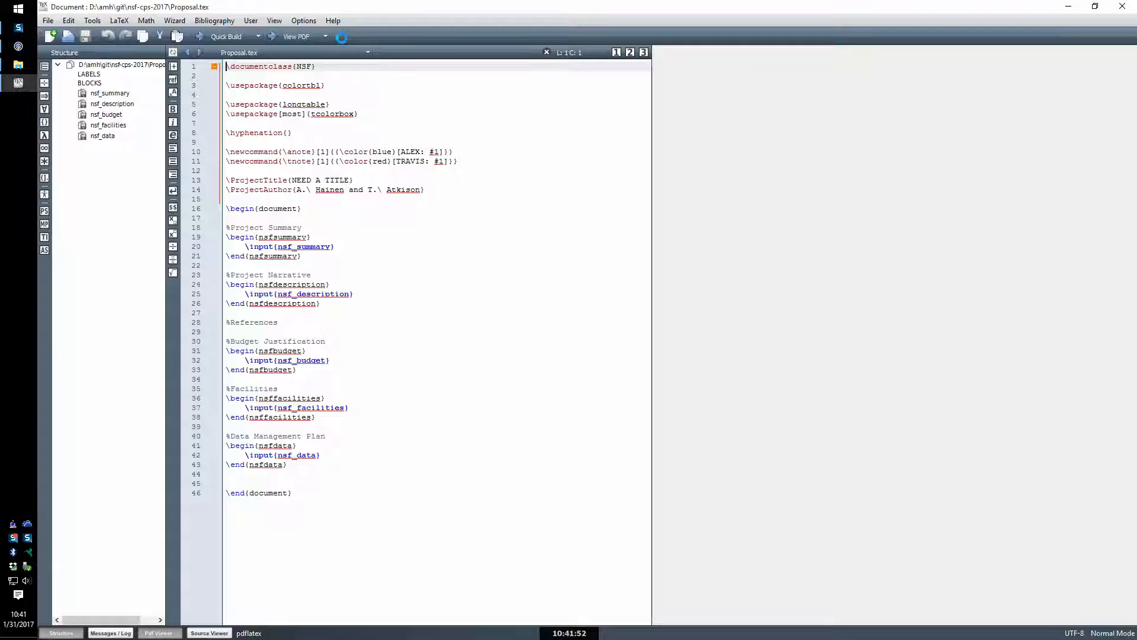
left_click(296, 36)
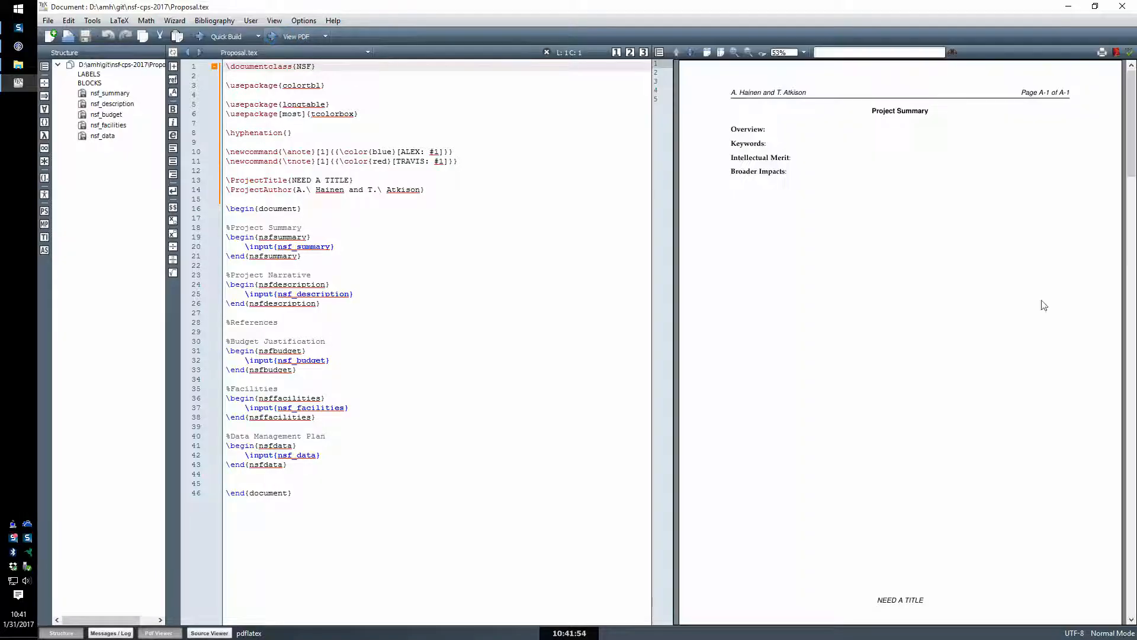
scroll("down", 3)
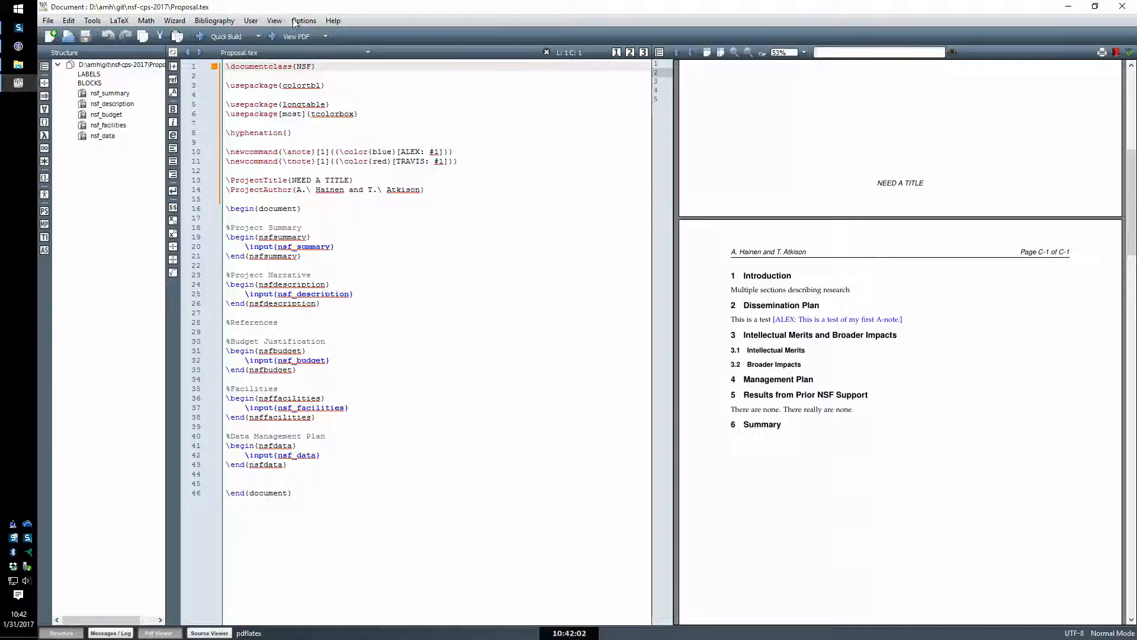
- Show the Messages/Log File panel and rebuild Proposal.tex
left_click(274, 20)
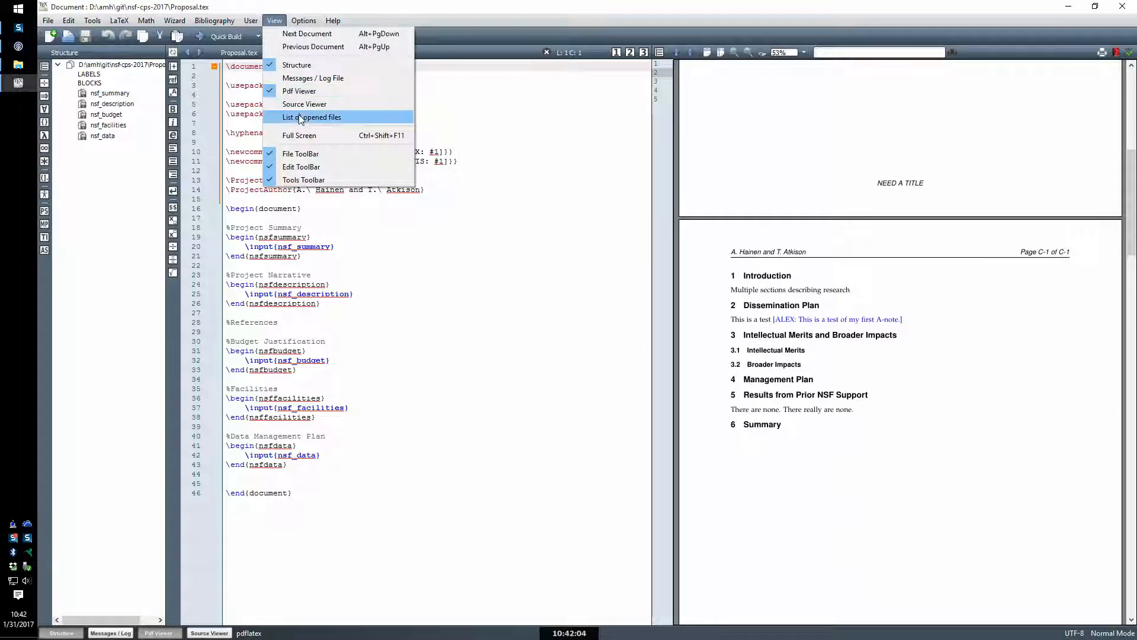
left_click(311, 116)
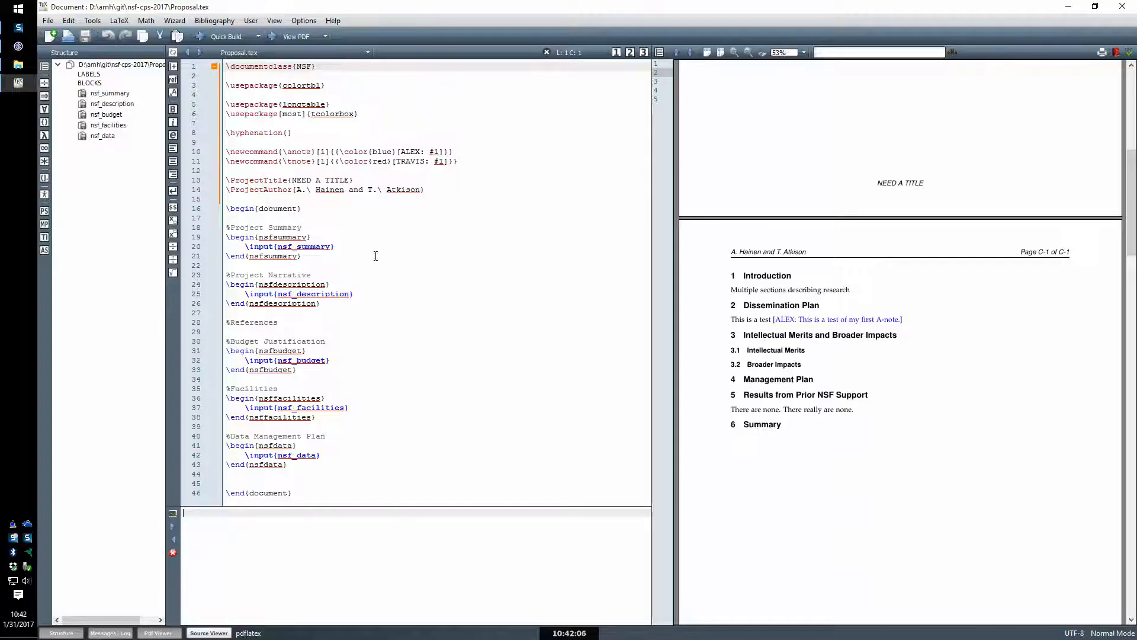
left_click(362, 322)
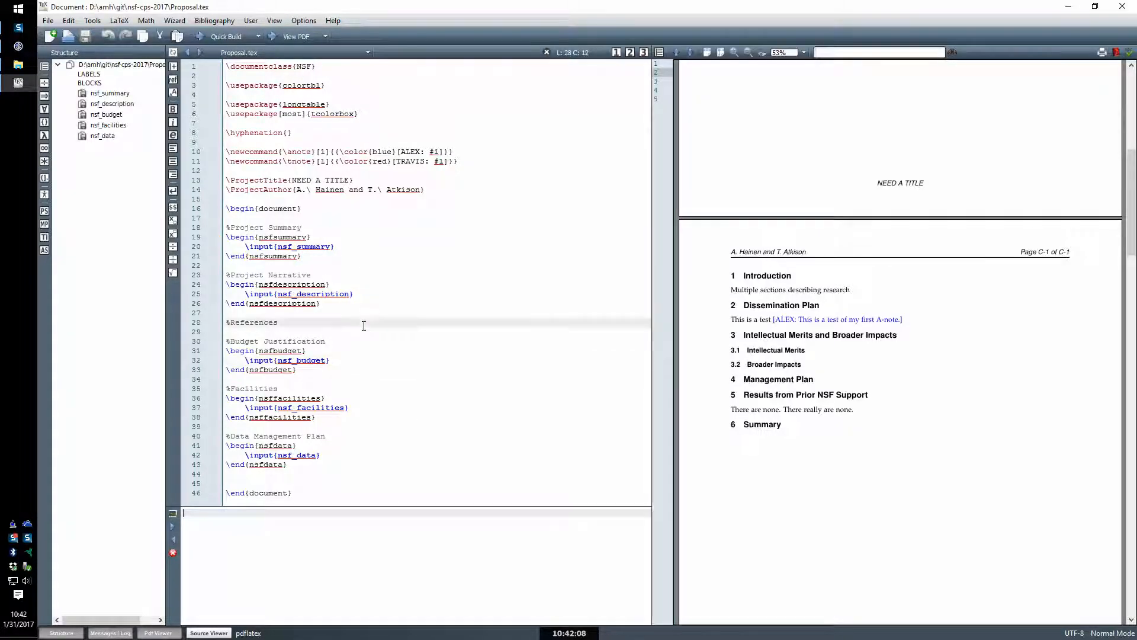
left_click(226, 36)
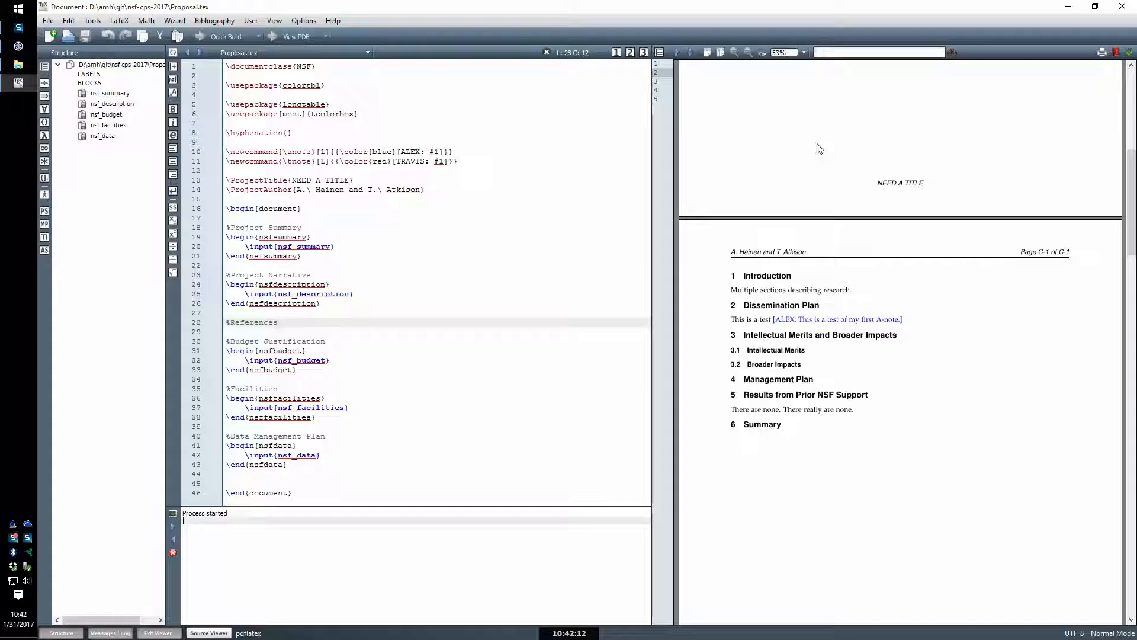
mouse_move(605, 225)
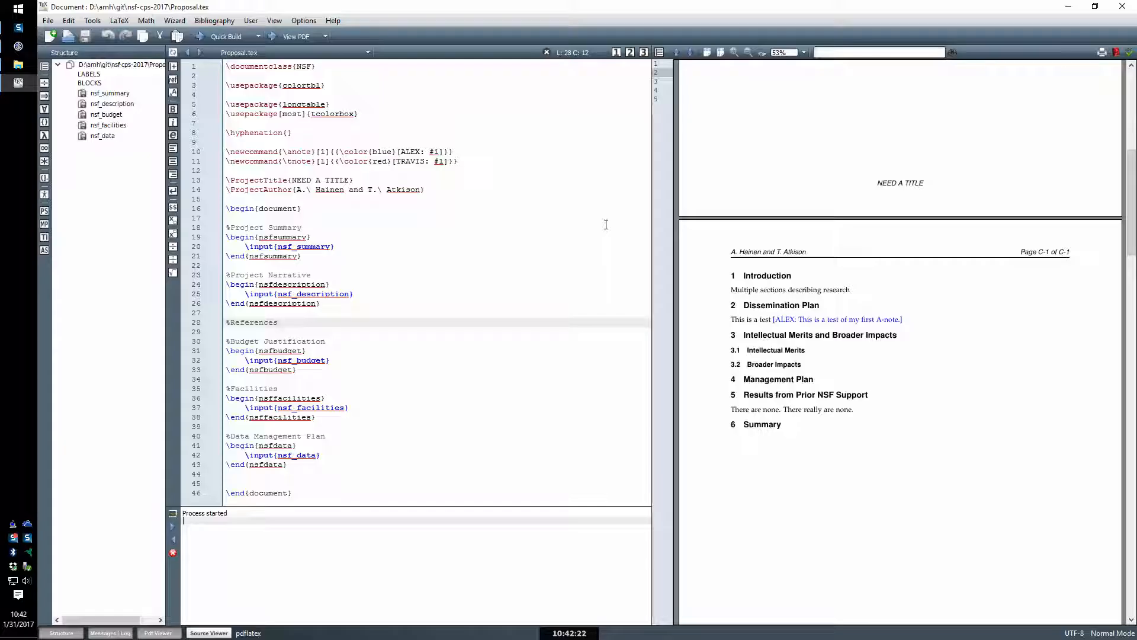
- Open the nsf_description.tex section file from the Structure panel
left_click(278, 323)
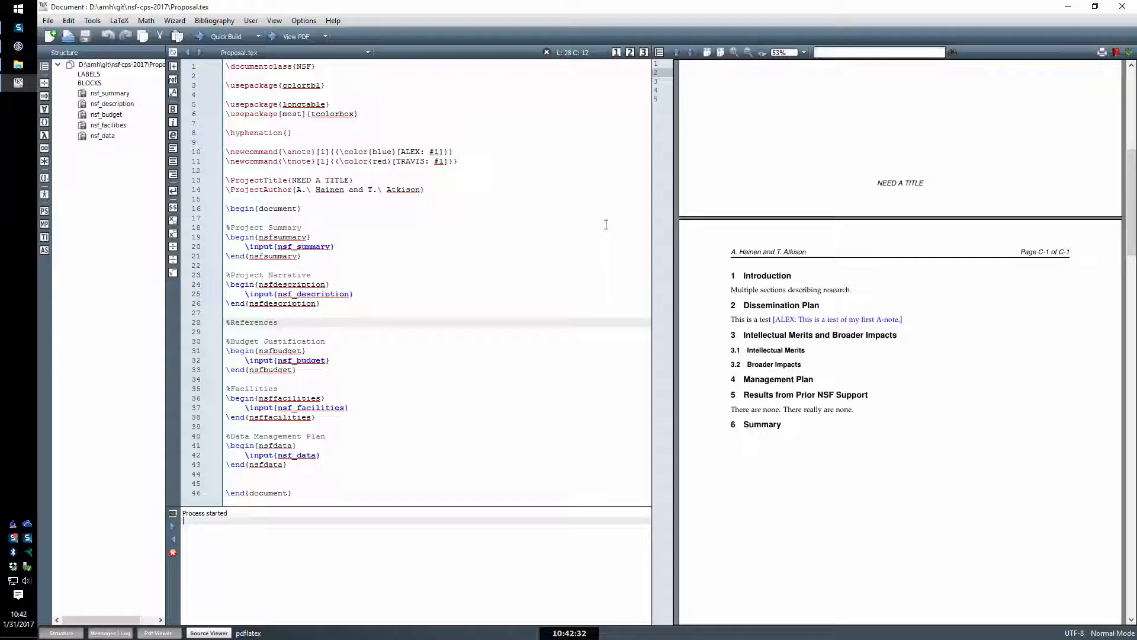
left_click(277, 322)
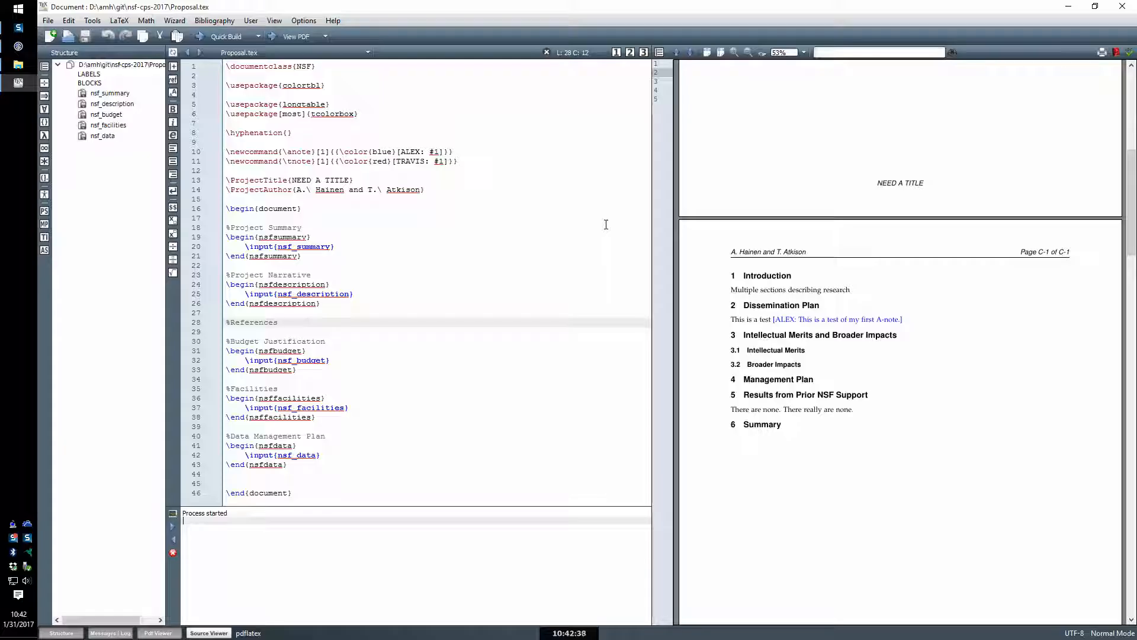
left_click(277, 322)
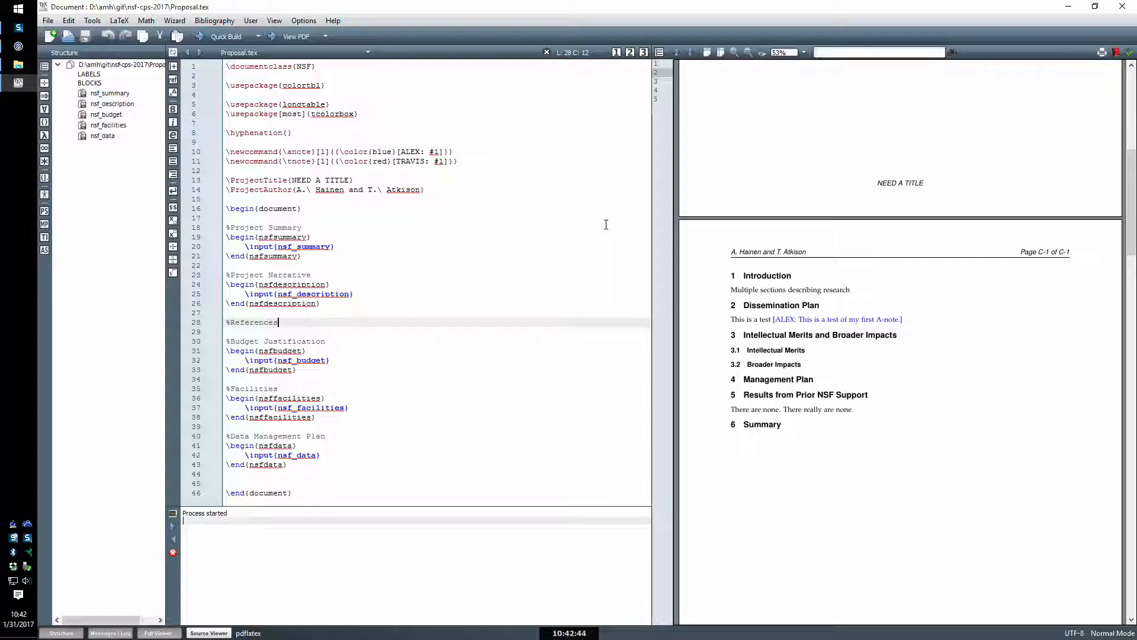
mouse_move(409, 487)
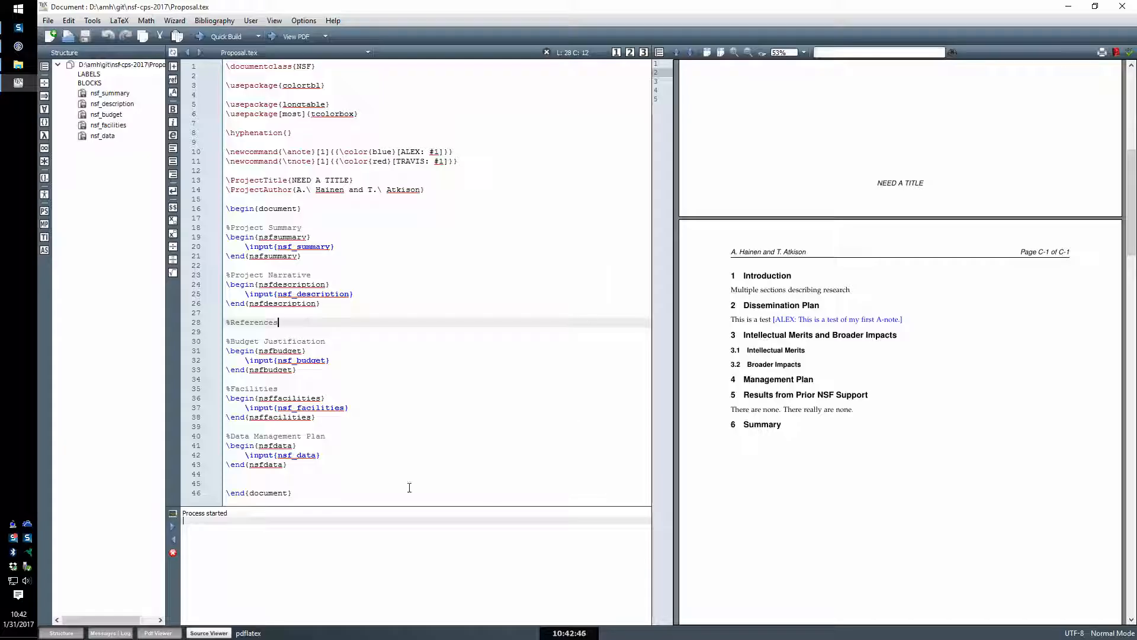
scroll("down", 3)
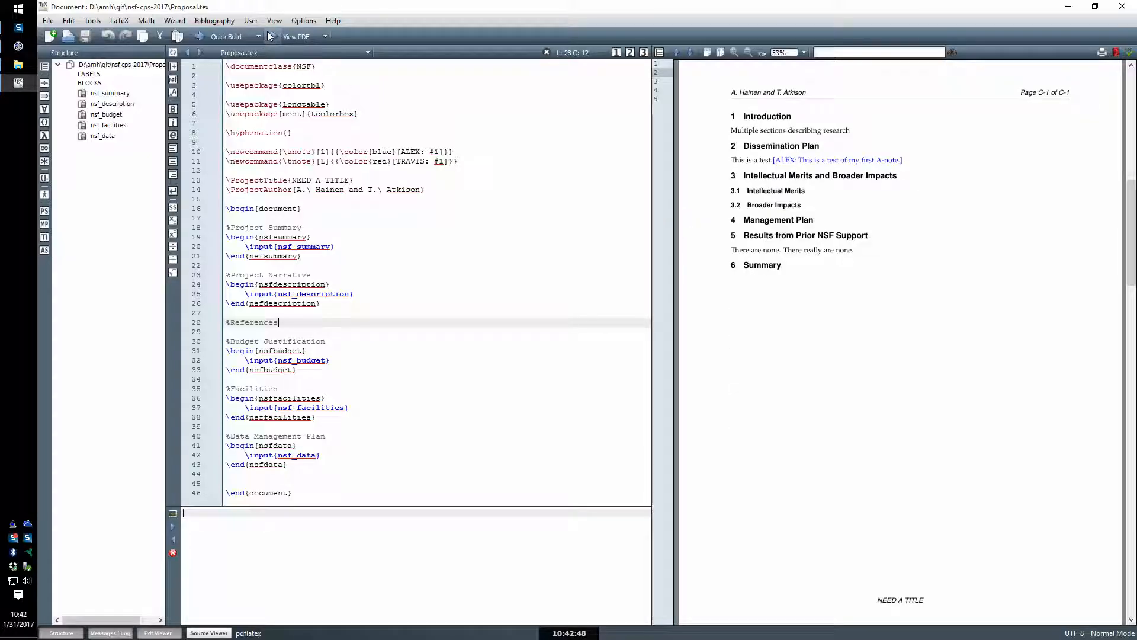
mouse_move(867, 185)
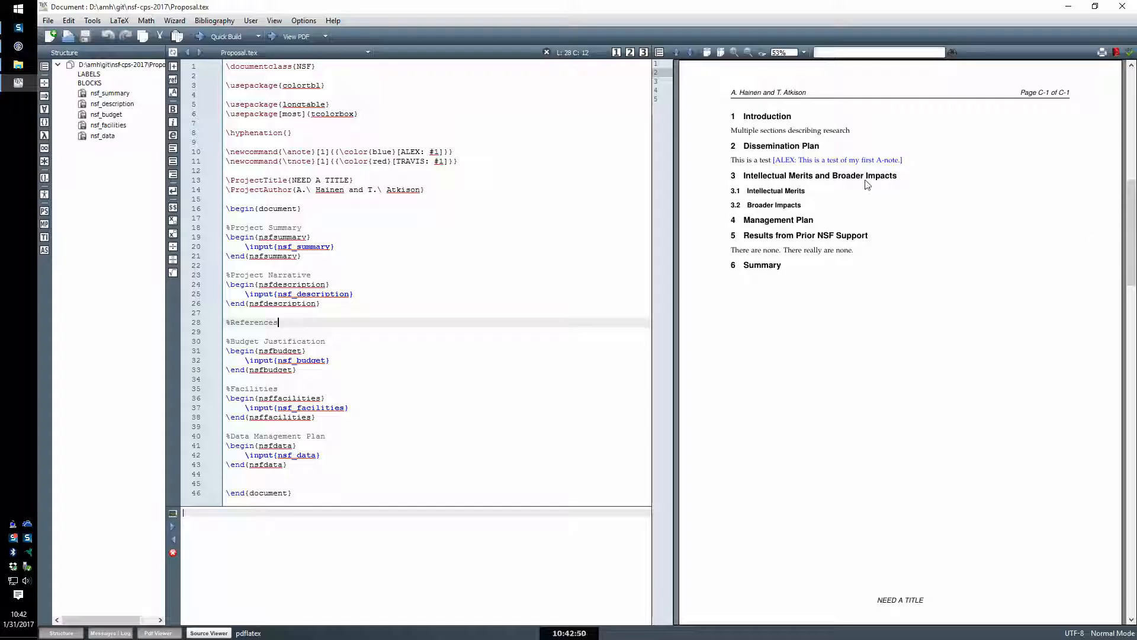
mouse_move(388, 230)
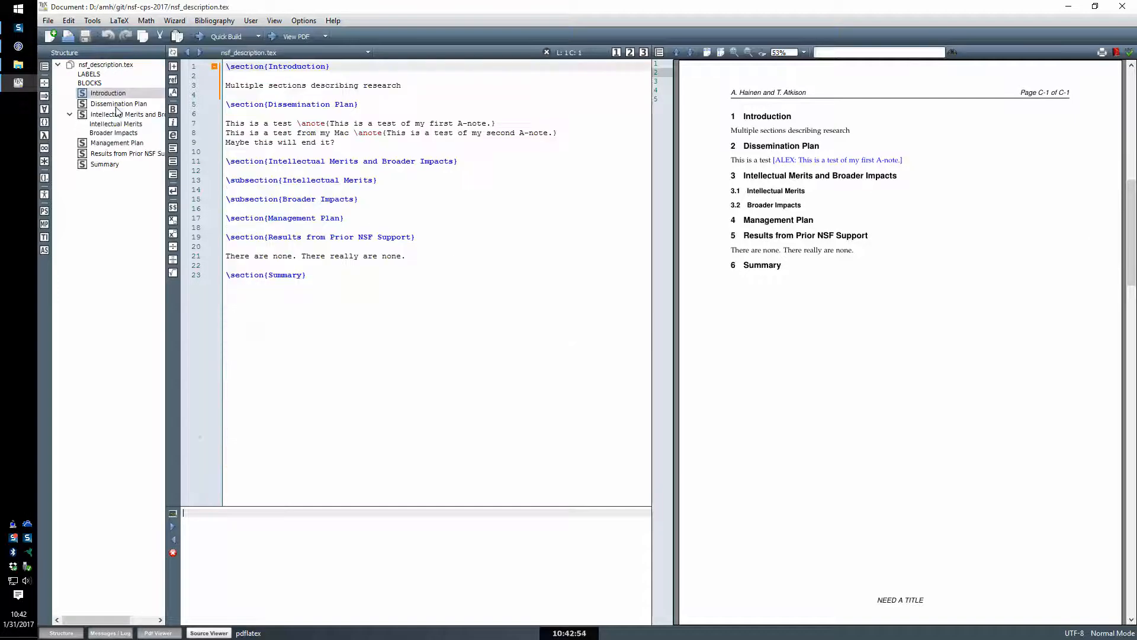
- Add a 'Test here.' line under the Intellectual Merits and Broader Impacts heading
left_click(335, 142)
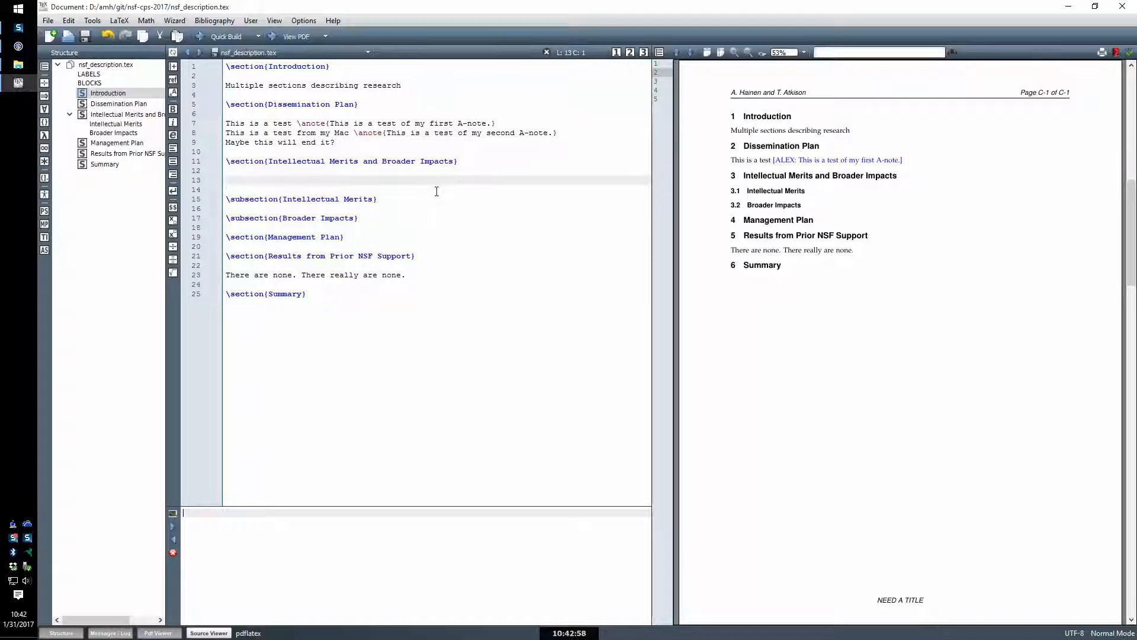
type("Test here.")
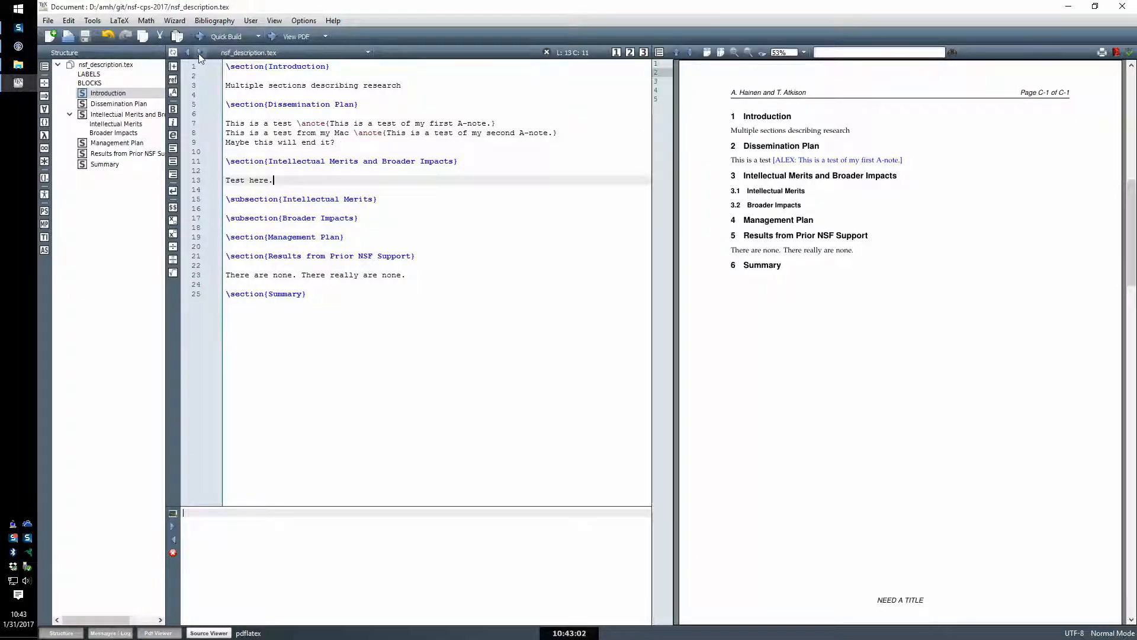
left_click(187, 52)
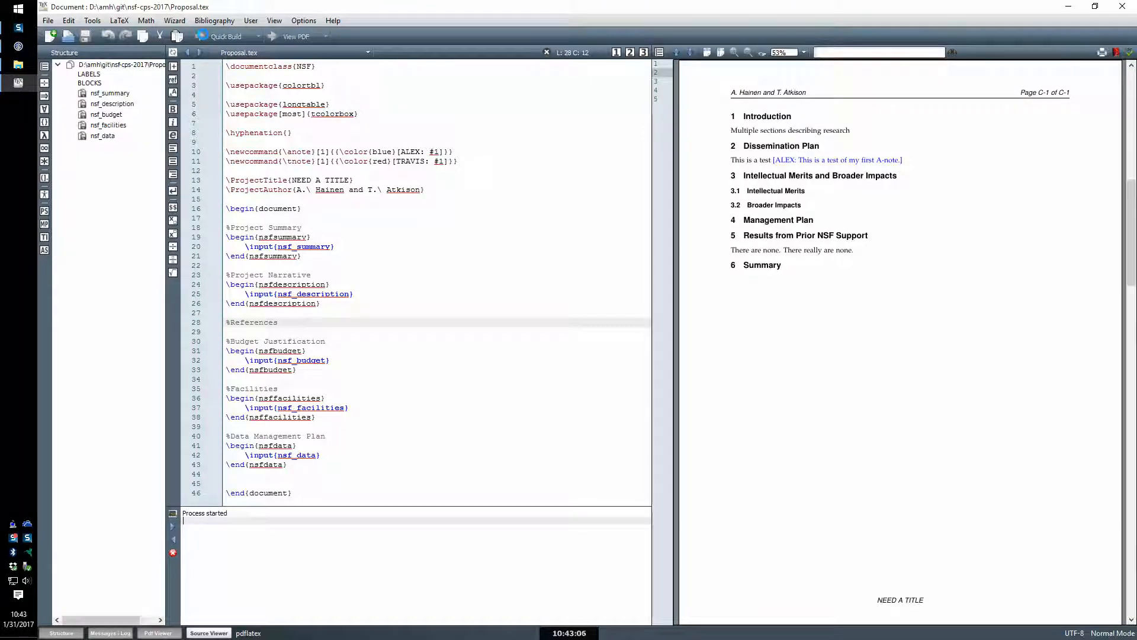
- Rebuild Proposal.tex, which fails with a tcolorbox.sty not found error
left_click(277, 322)
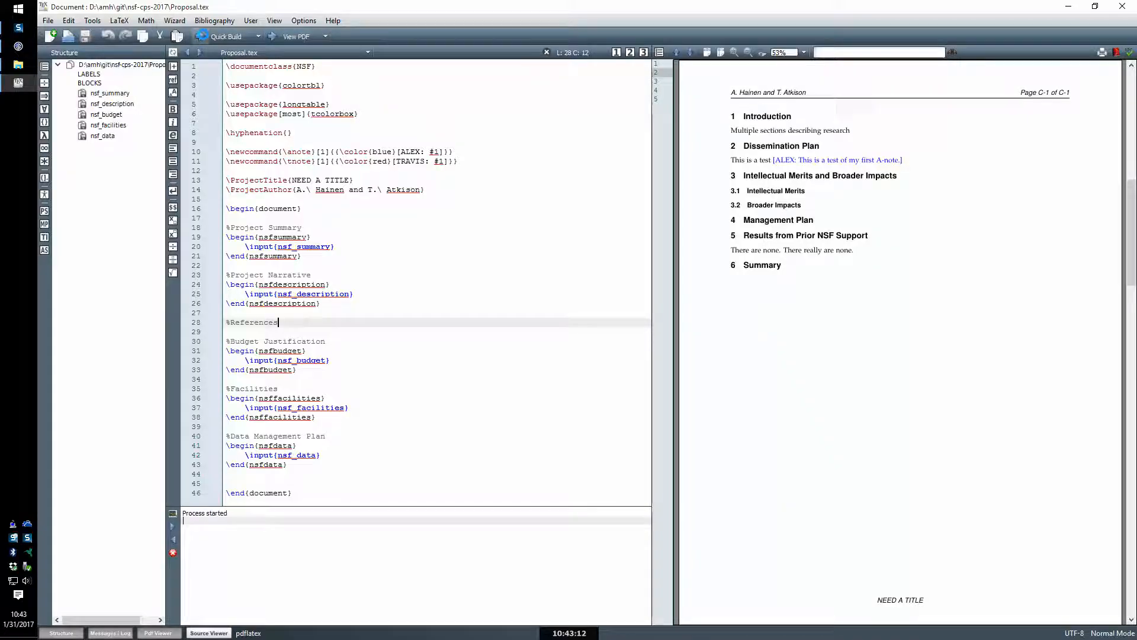
left_click(199, 36)
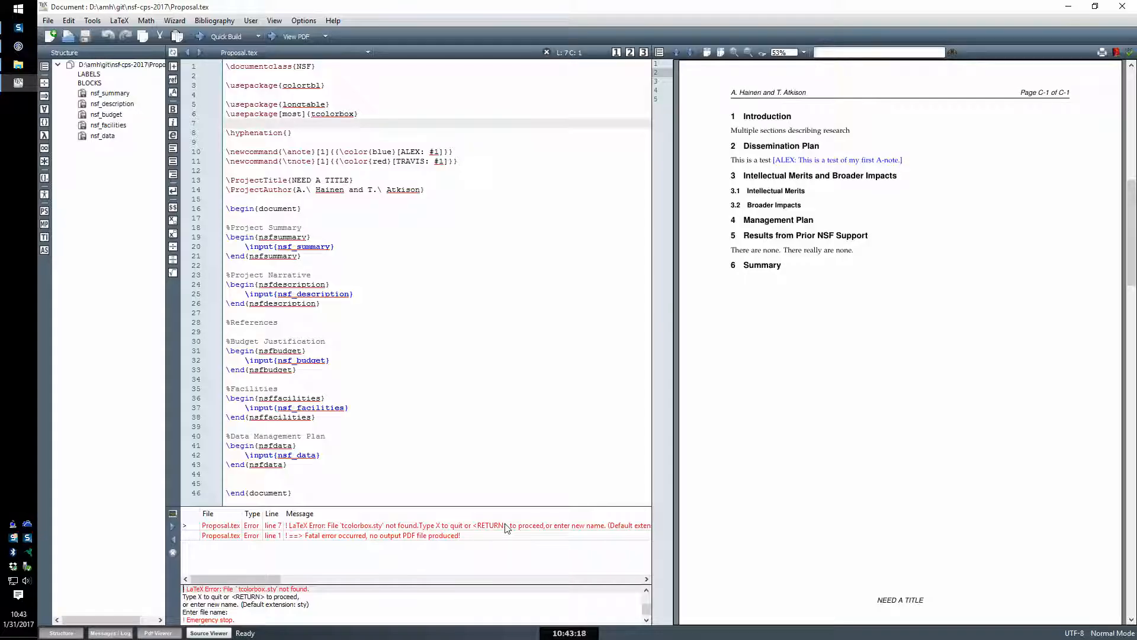
mouse_move(537, 551)
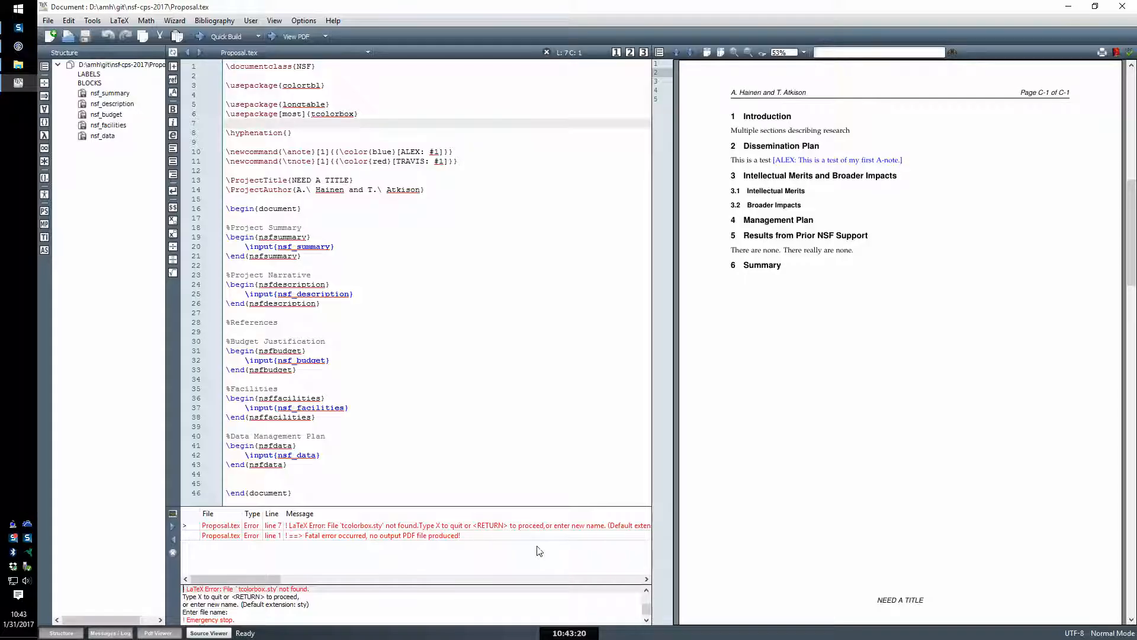
- Scroll the build log up to the LOG FILE header, then return to the source
left_click(226, 122)
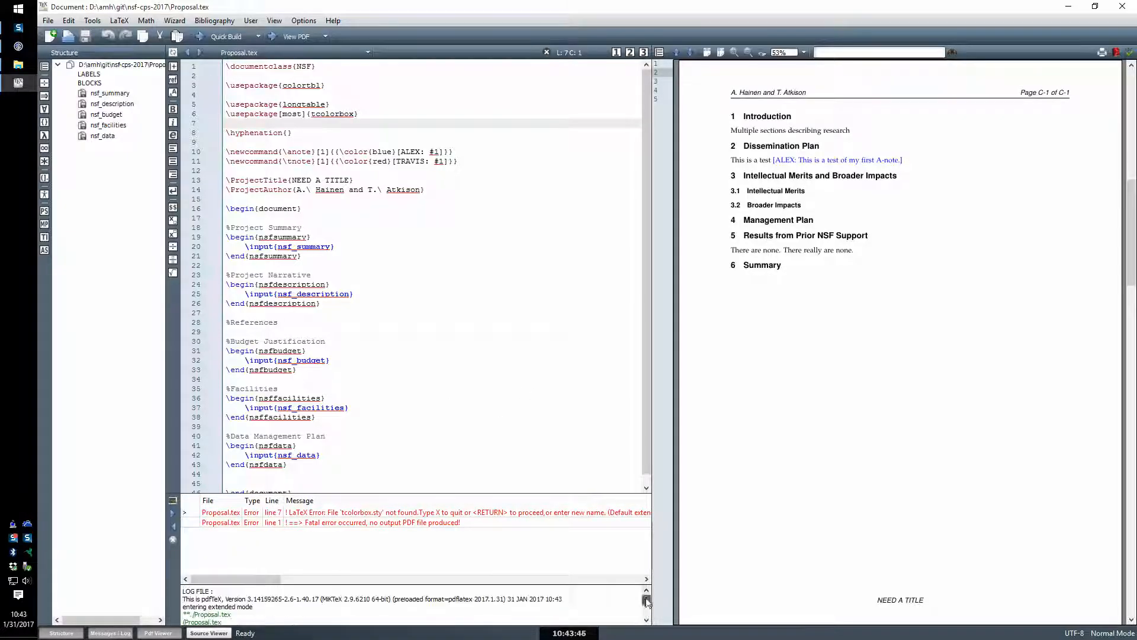
left_click(582, 323)
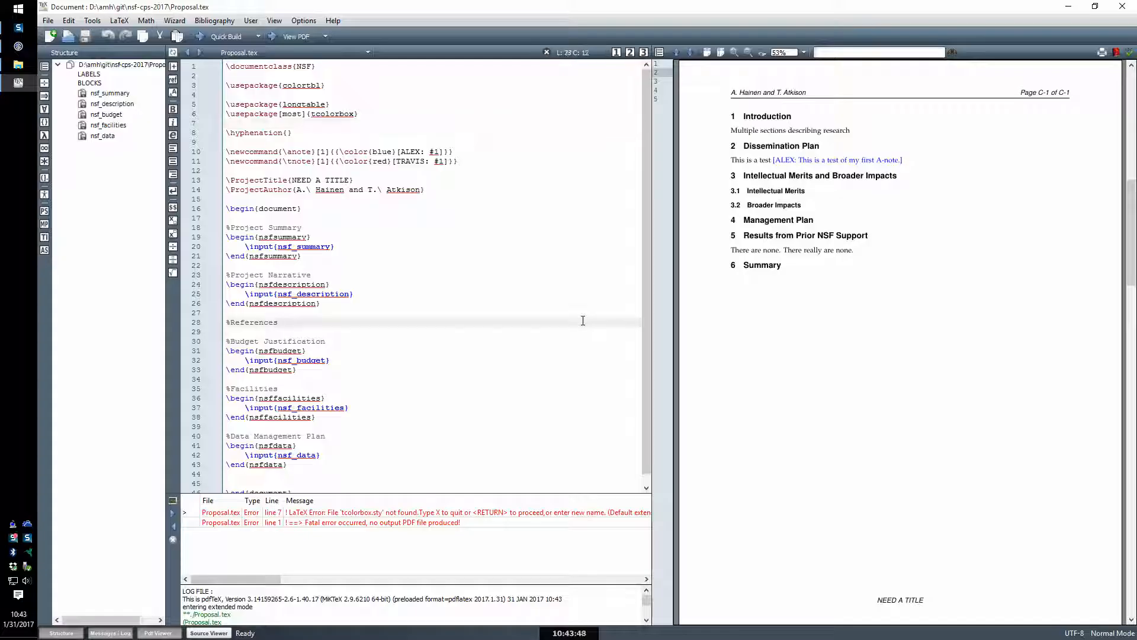
left_click(277, 322)
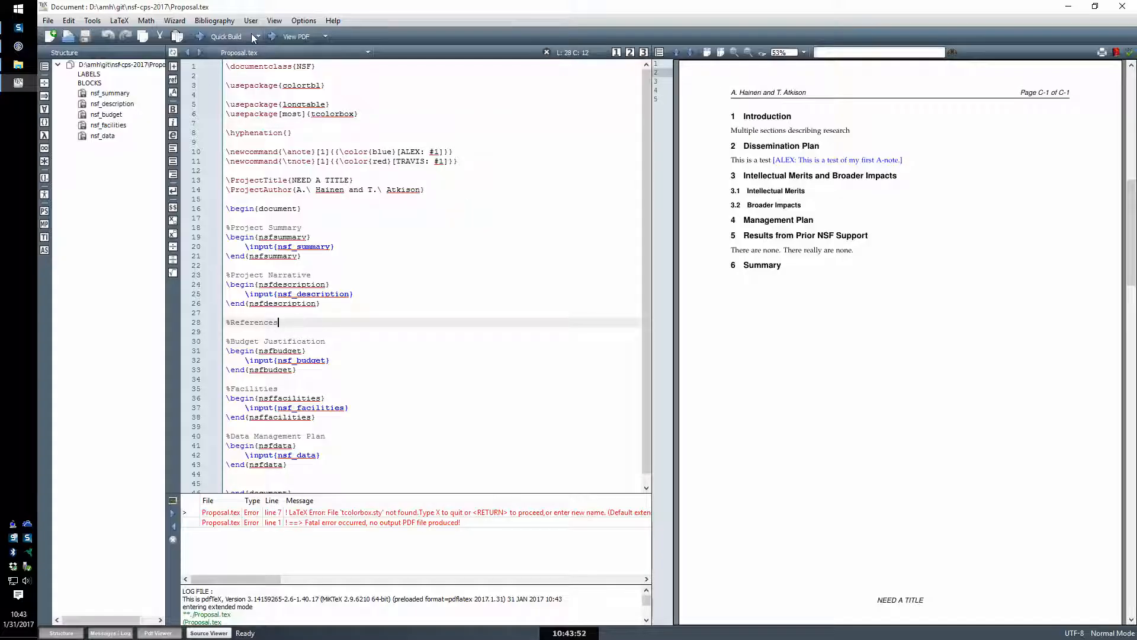
- Rebuild the proposal so 'Test here.' appears in the PDF, then close TeXstudio
left_click(226, 36)
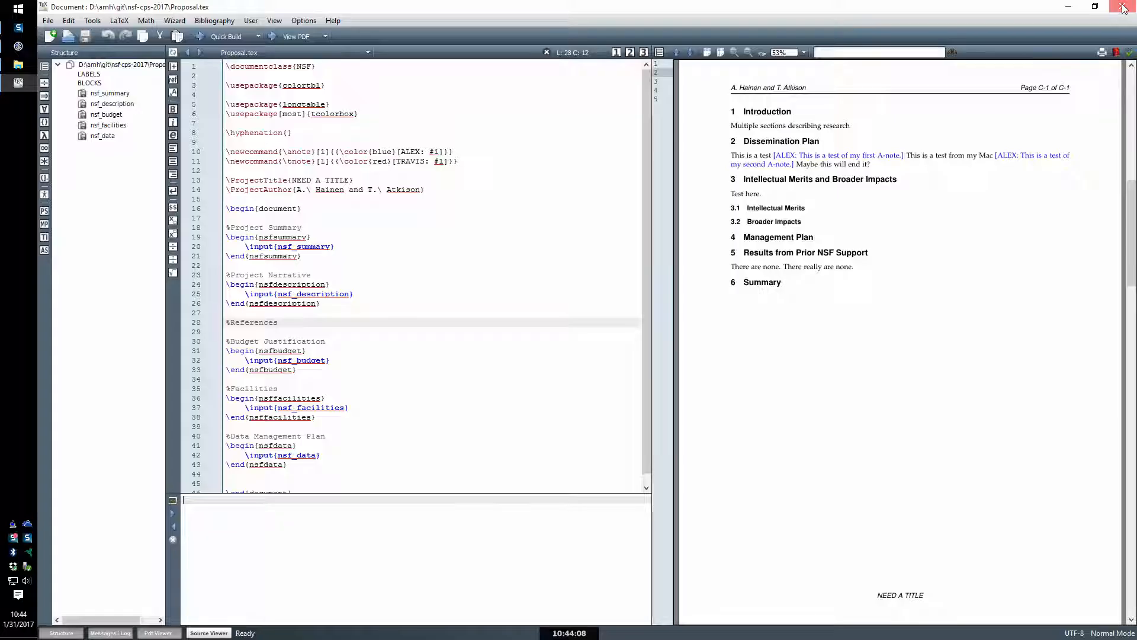
left_click(1123, 7)
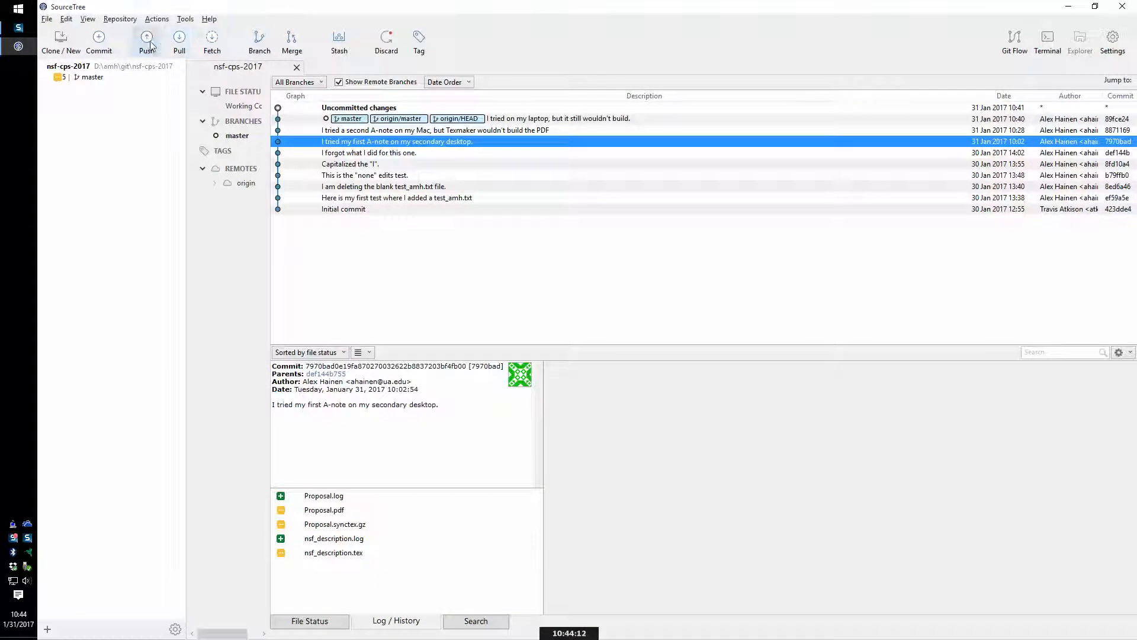
- Stage all four changed files and type the 'finally built on my main desktop' commit message
left_click(310, 621)
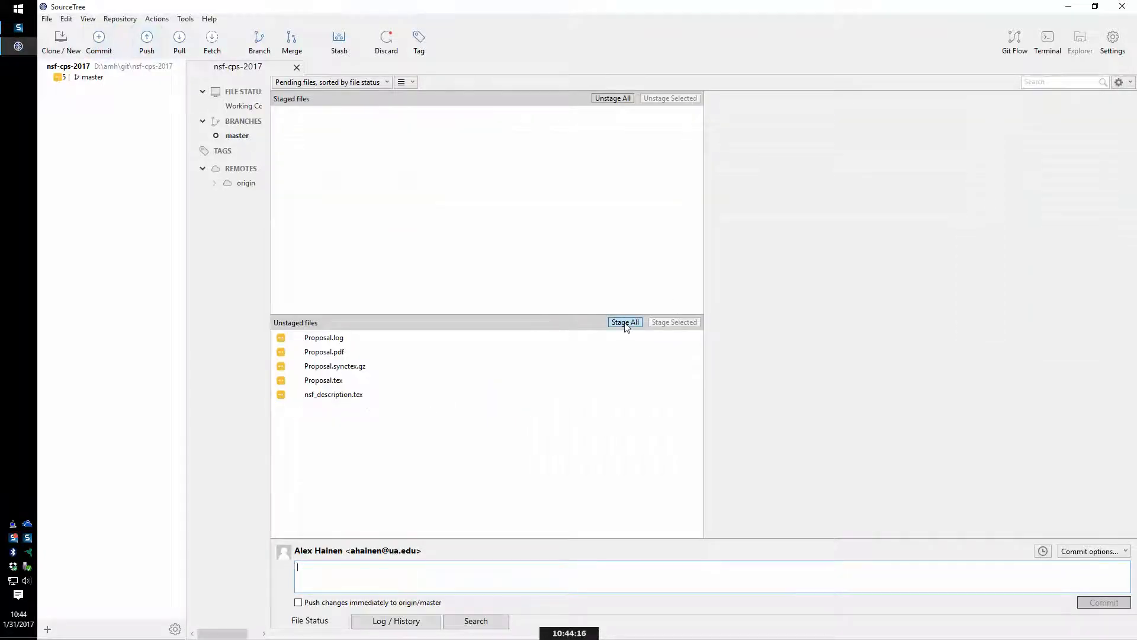
left_click(624, 321)
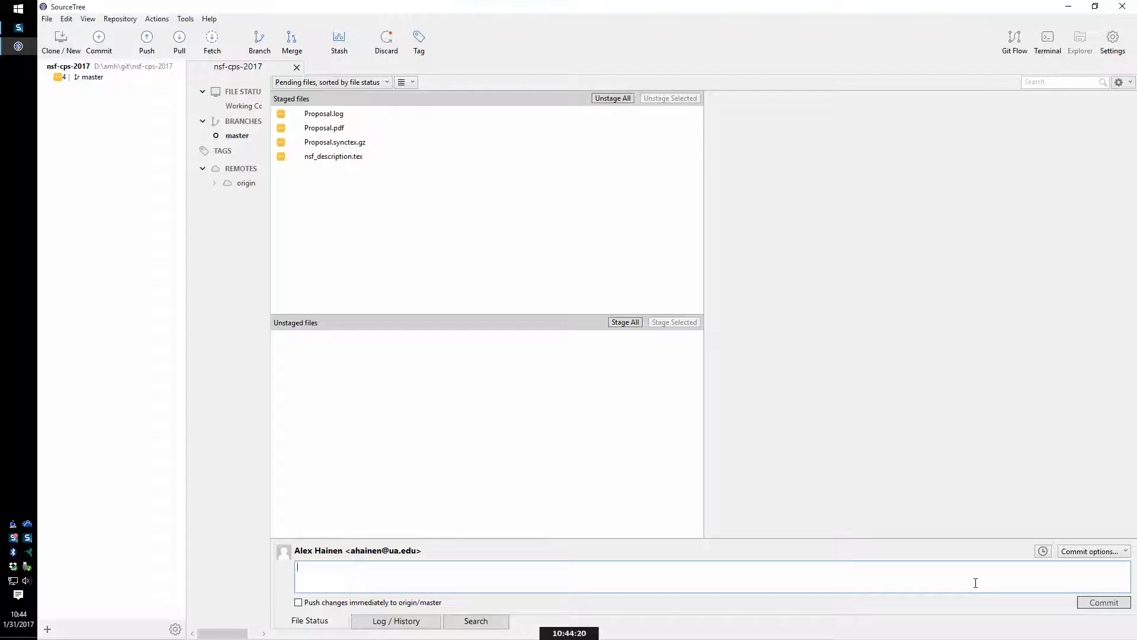
type("I think it finally built on")
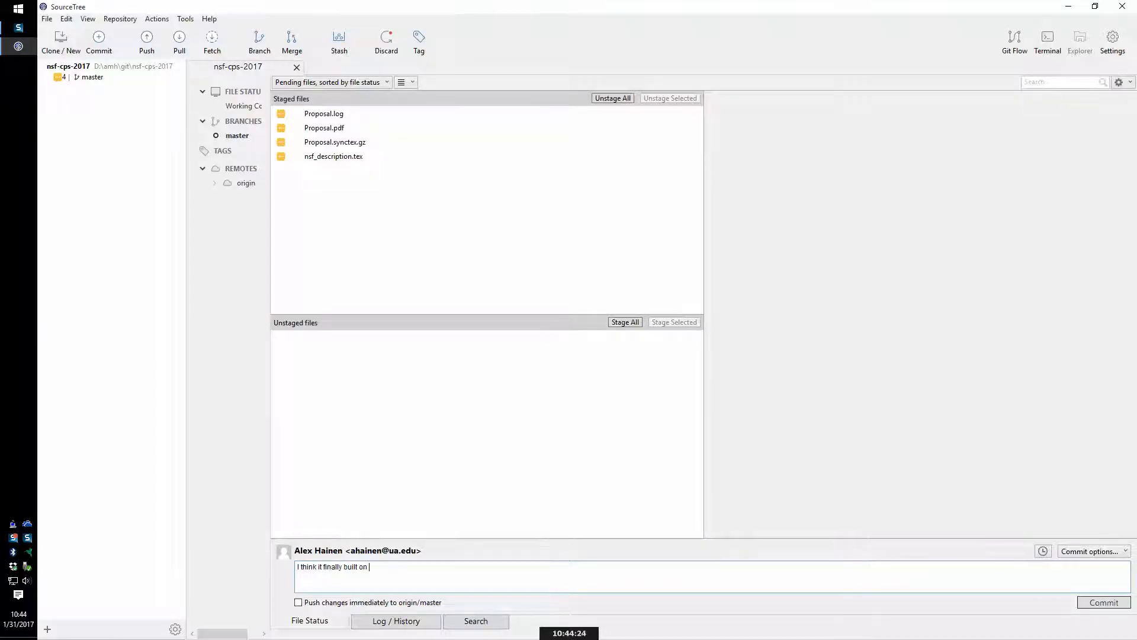
type("my main")
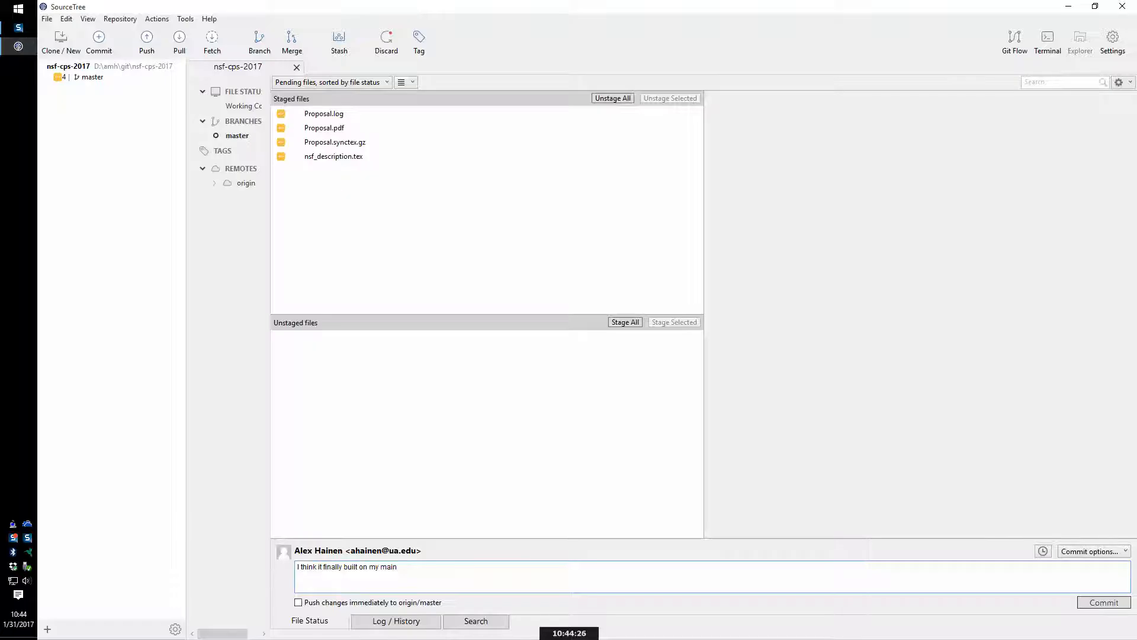
type("desktop, but there were some e")
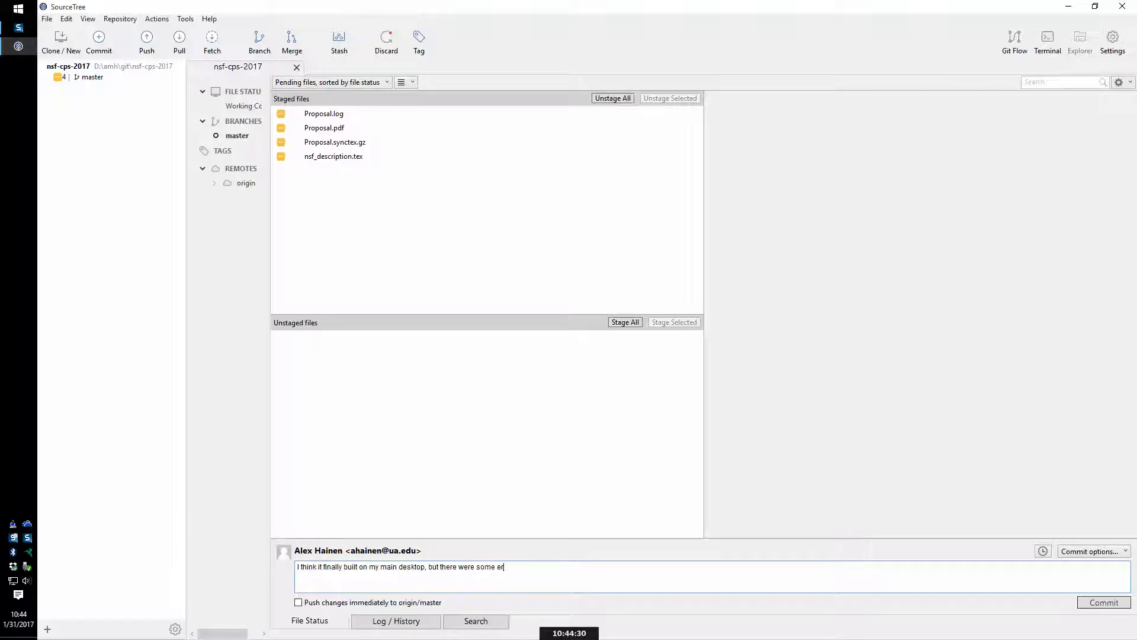
type("rors.")
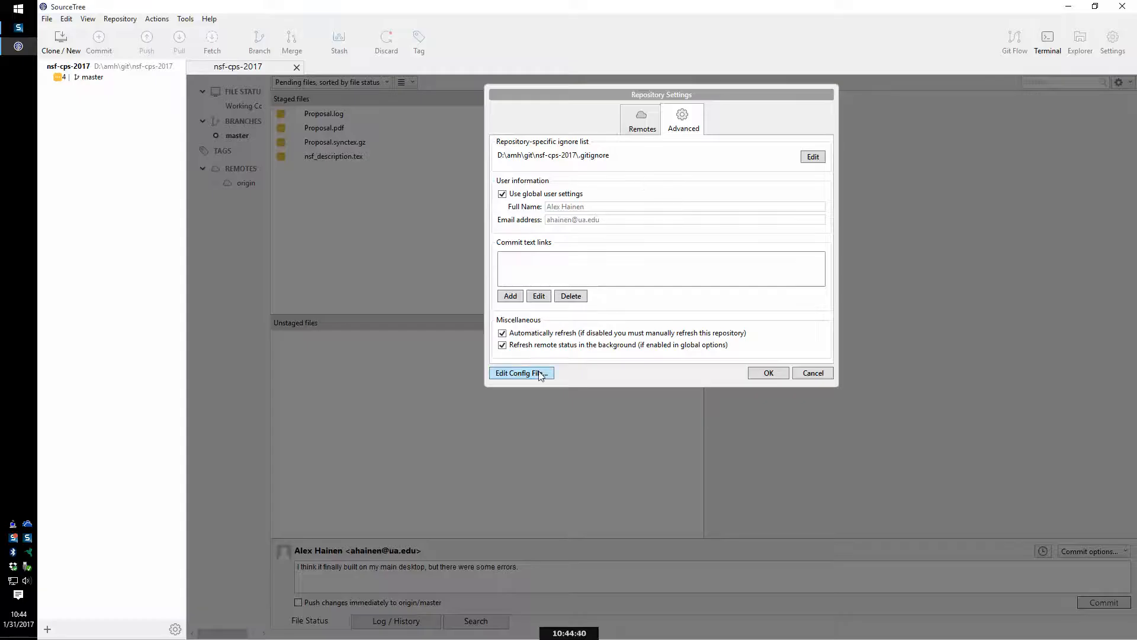
mouse_move(682, 116)
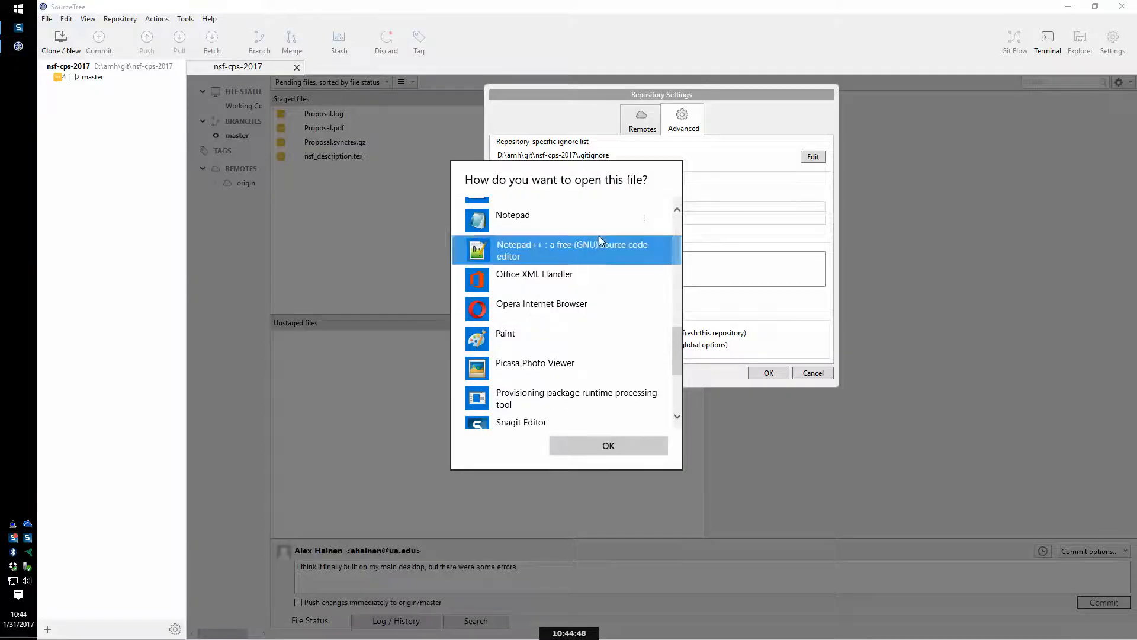
left_click(608, 446)
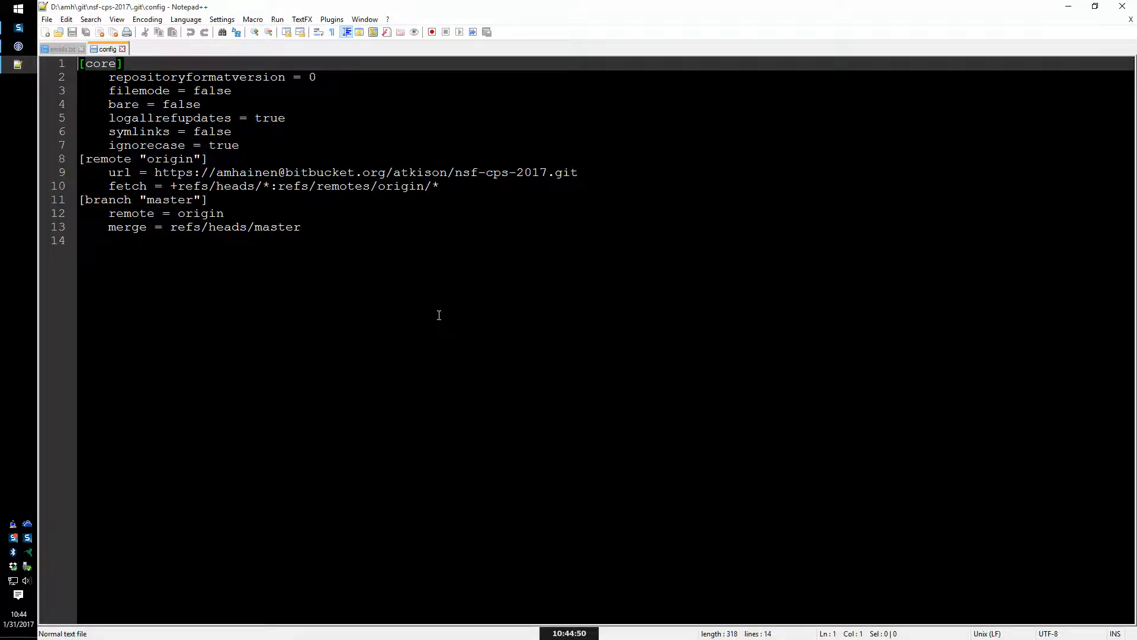
mouse_move(288, 216)
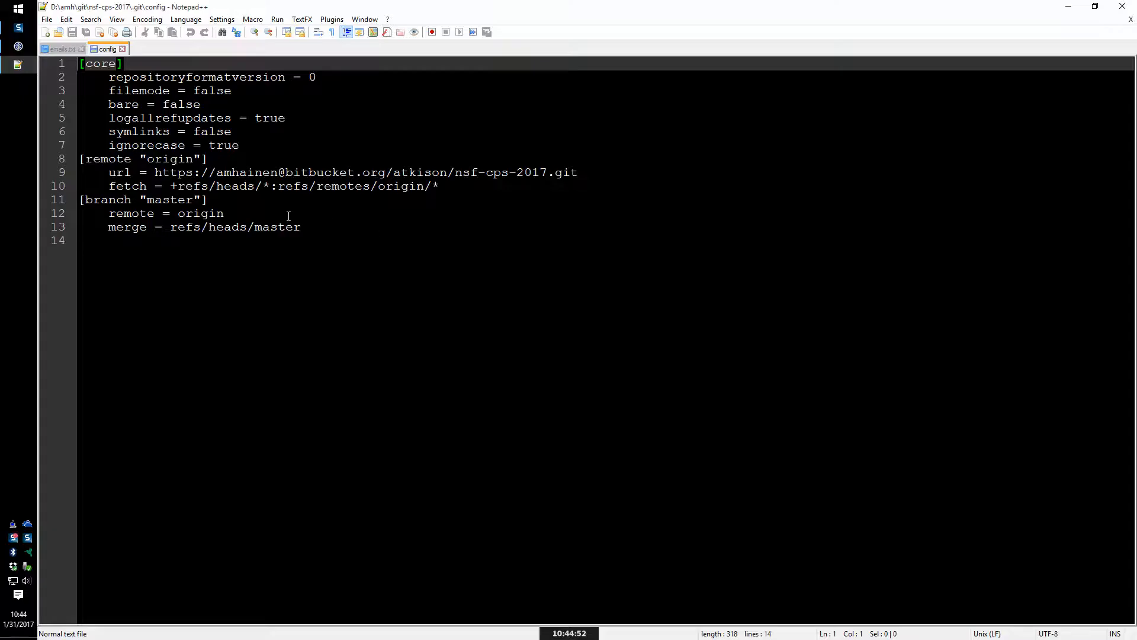
mouse_move(327, 201)
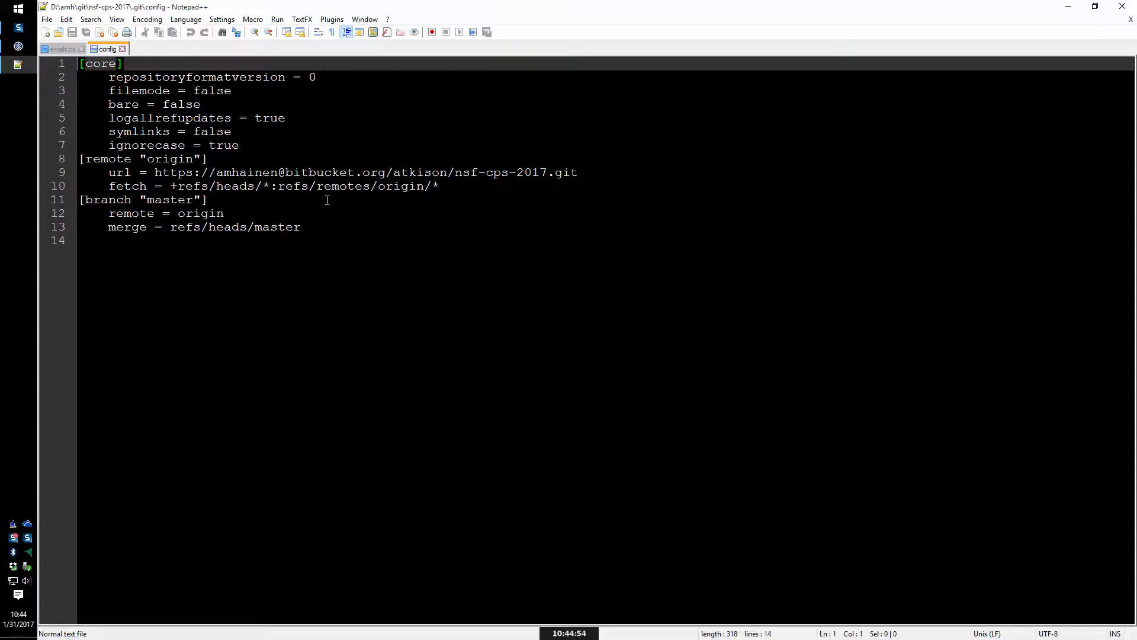
left_click(122, 48)
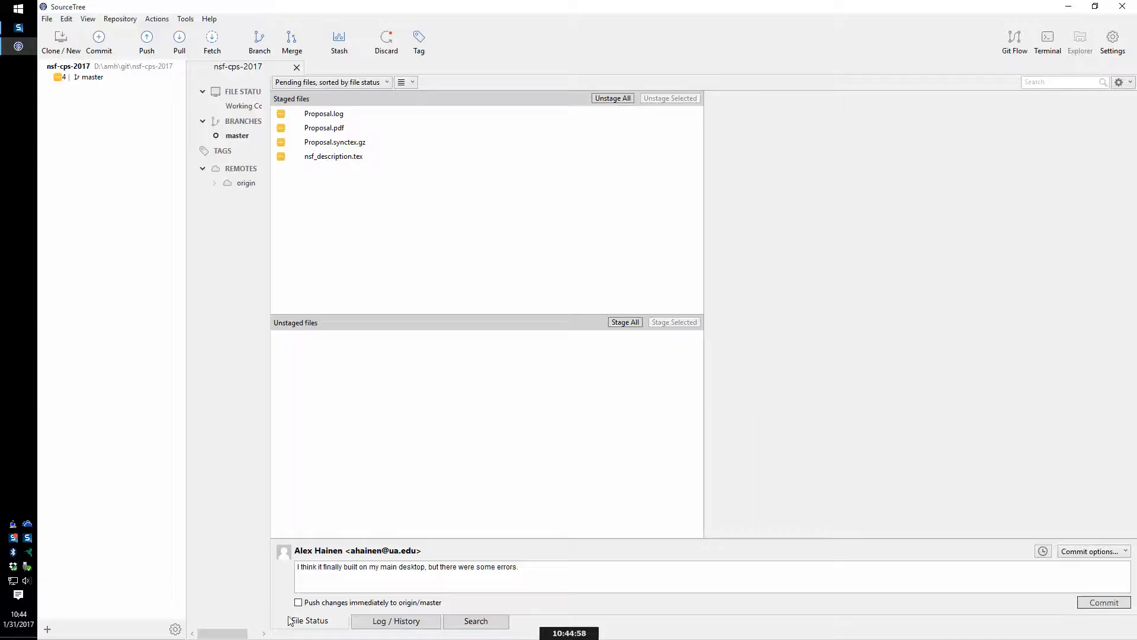
mouse_move(1043, 561)
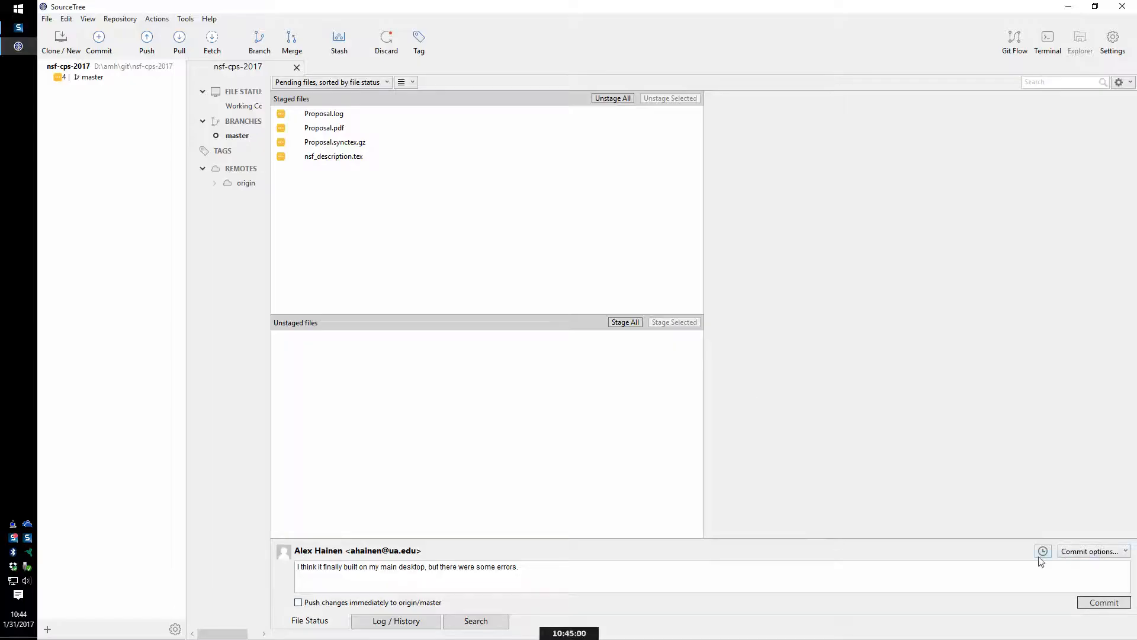
- Commit the staged files and push master to origin
left_click(396, 621)
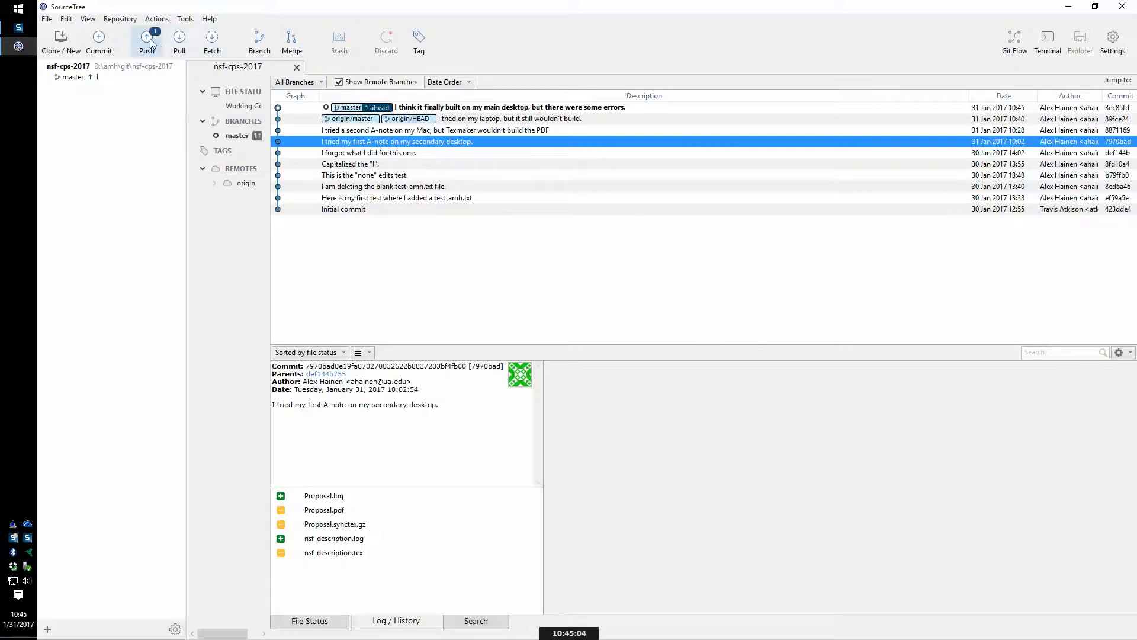
left_click(147, 40)
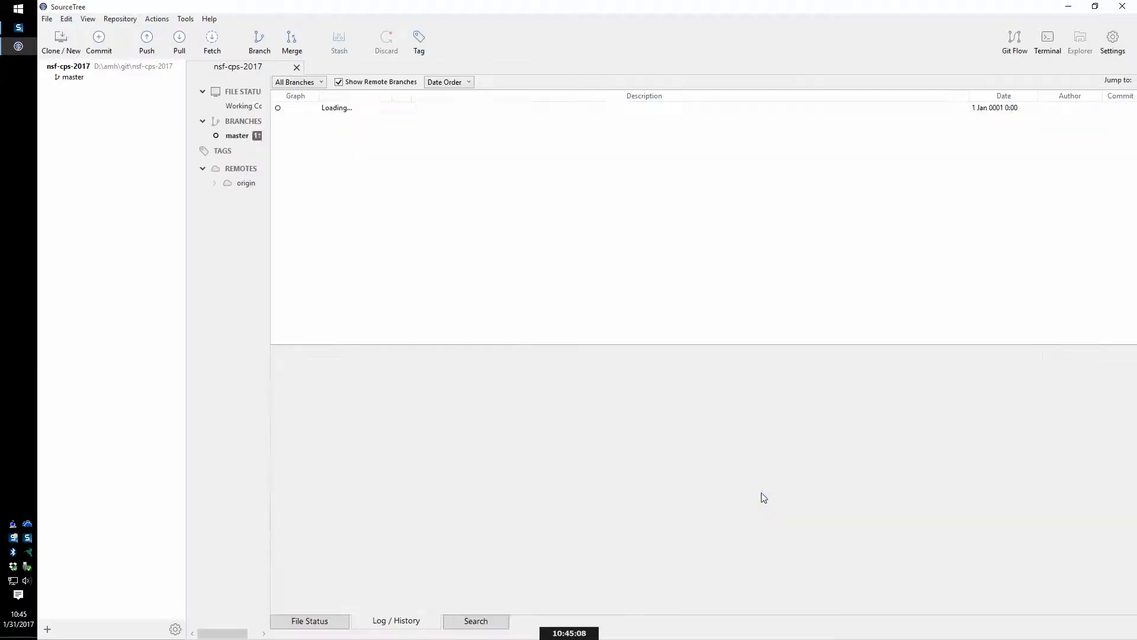
left_click(397, 141)
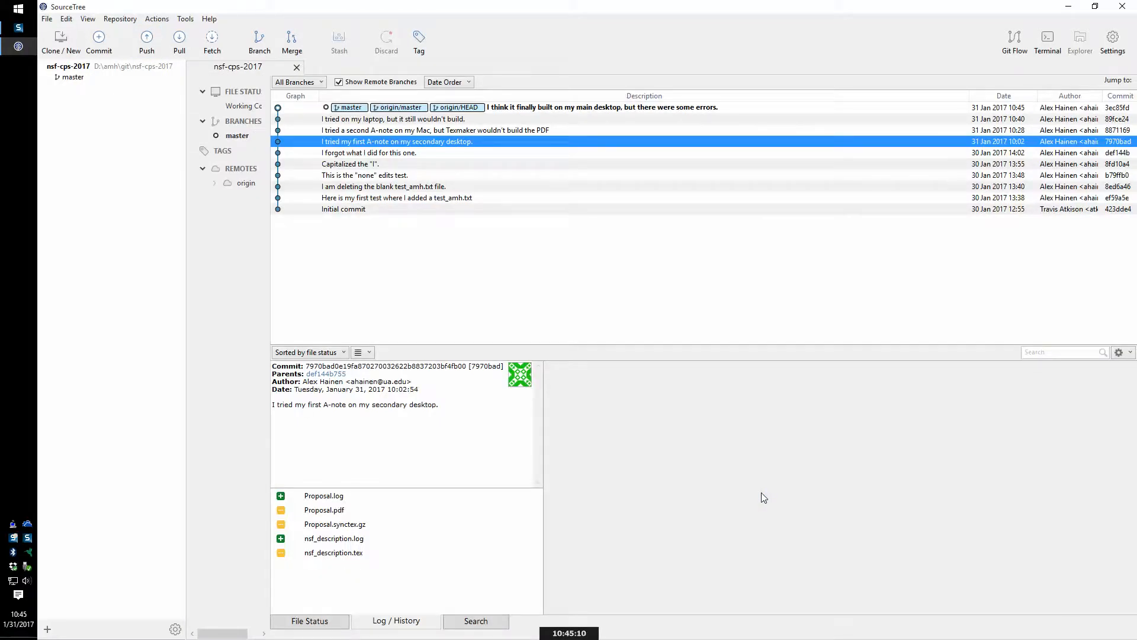
mouse_move(1082, 62)
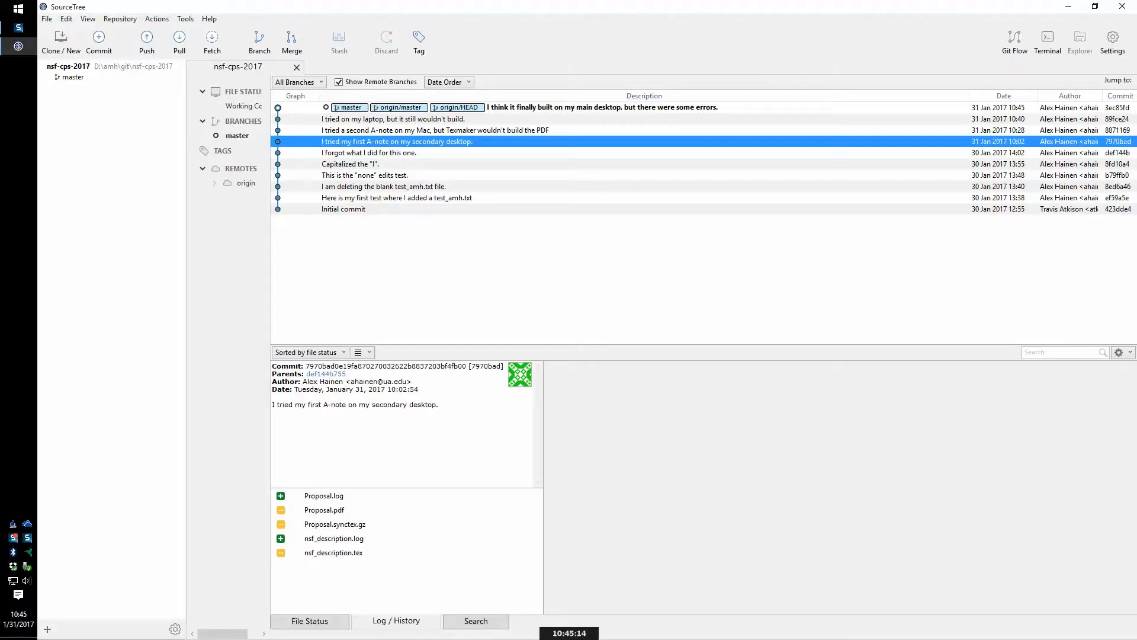
mouse_move(1127, 20)
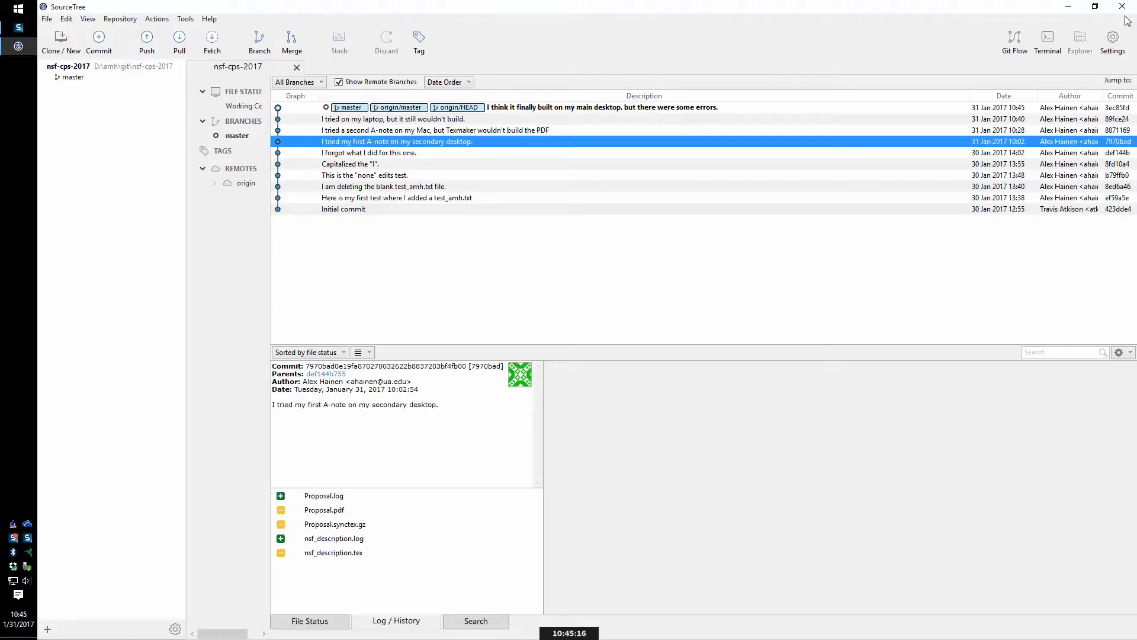